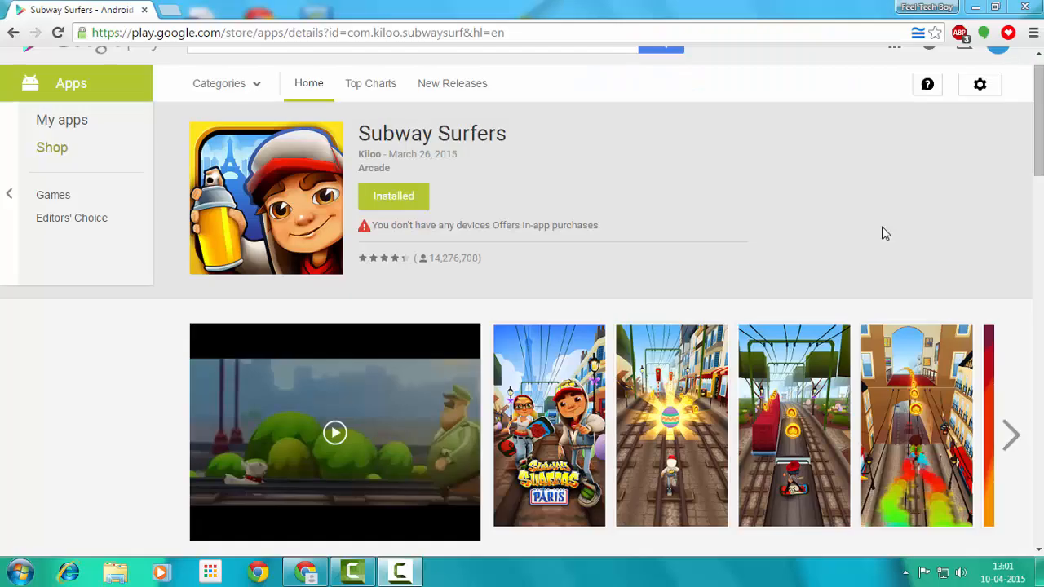
pyautogui.moveTo(856, 210)
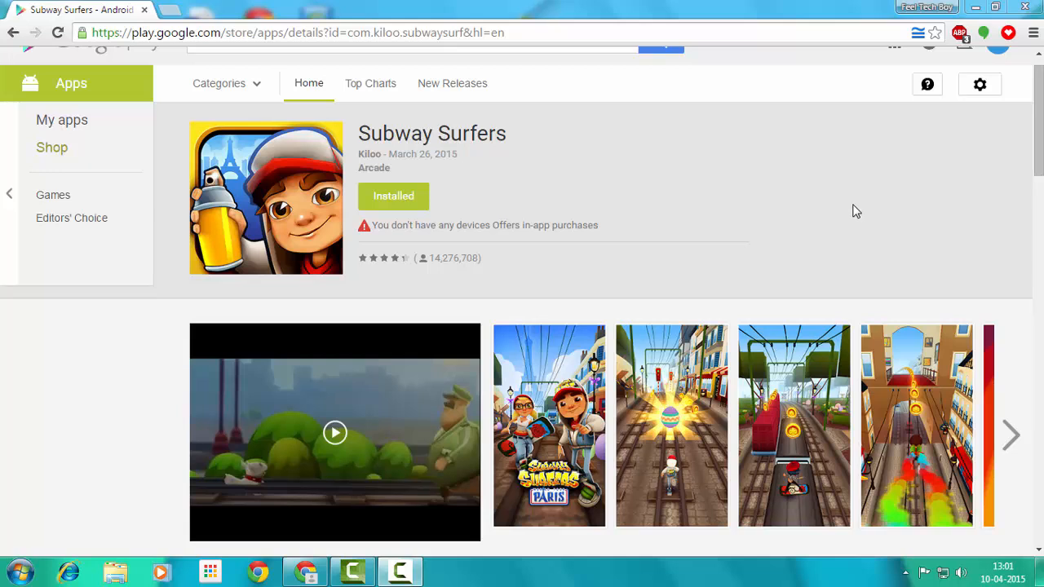
pyautogui.moveTo(748, 202)
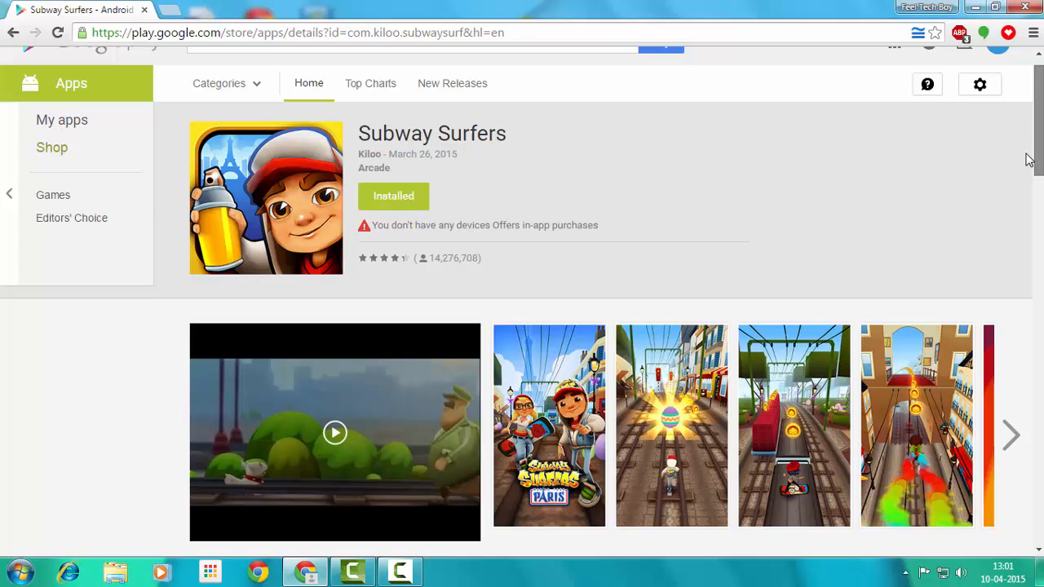
# Step: Browse through the Subway Surfers screenshots and close the enlarged viewer
pyautogui.scroll(-3)
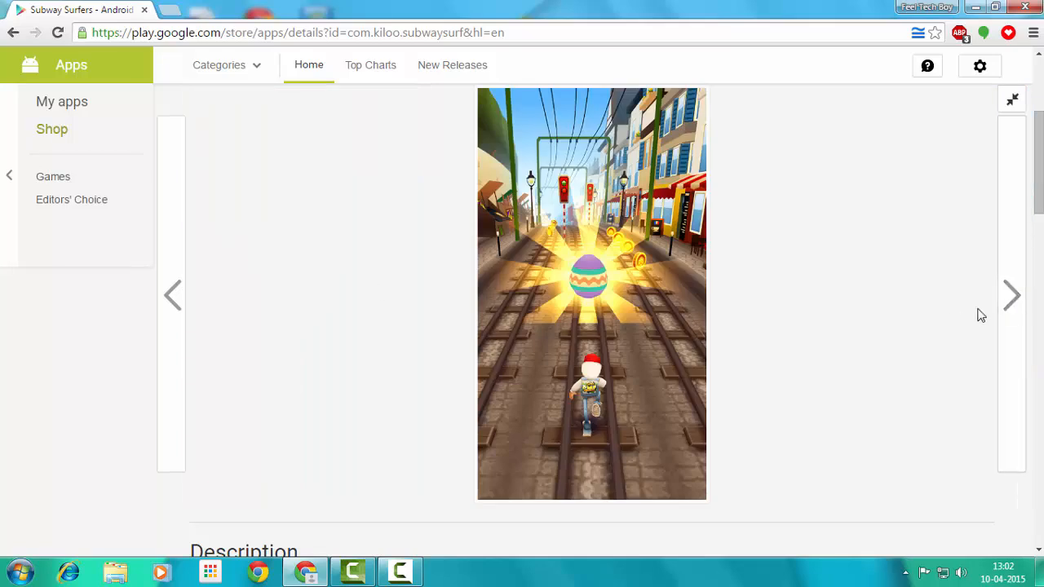
pyautogui.click(1011, 295)
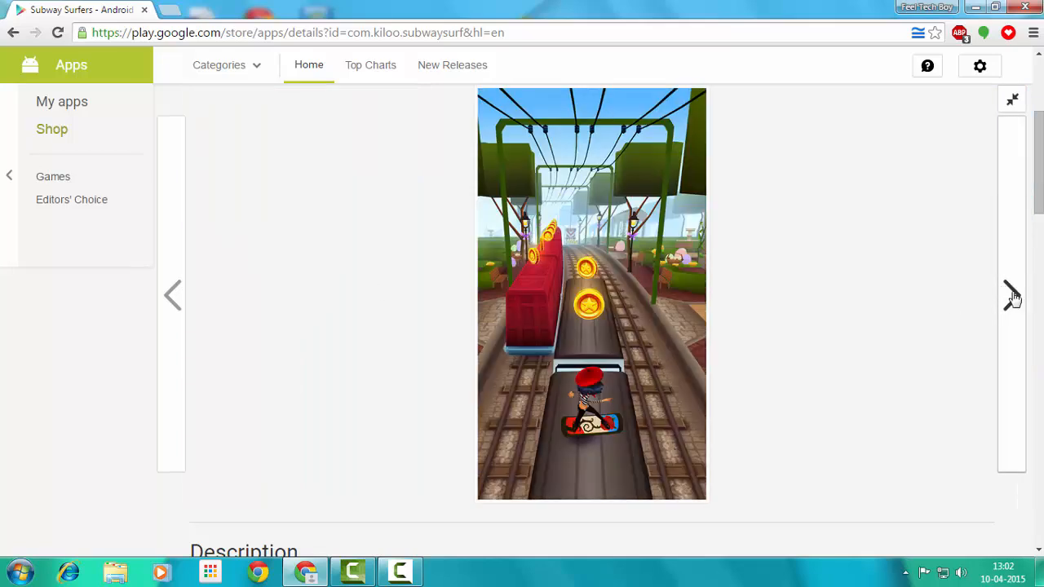
pyautogui.click(1011, 296)
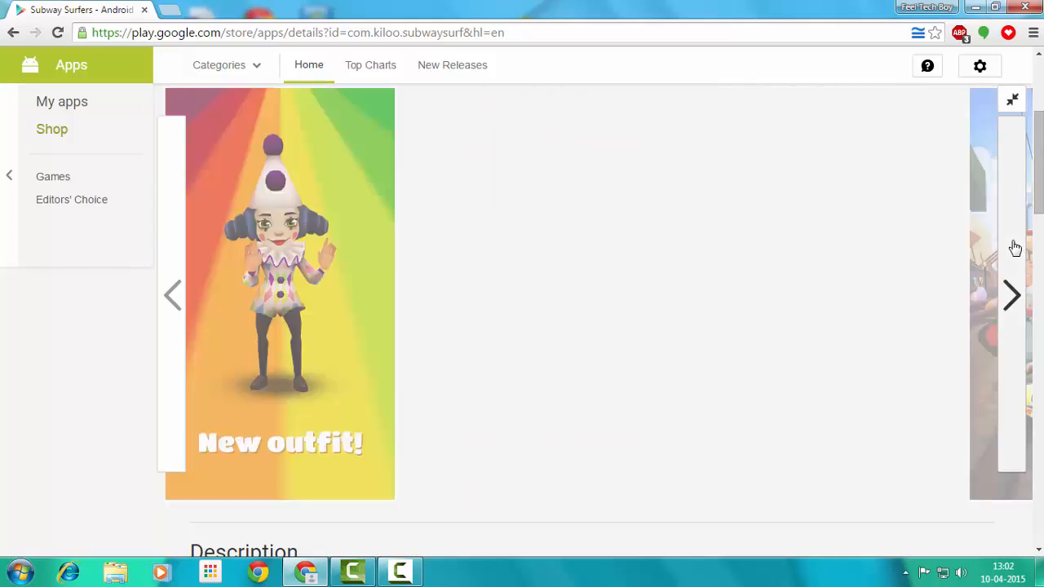
pyautogui.click(1012, 296)
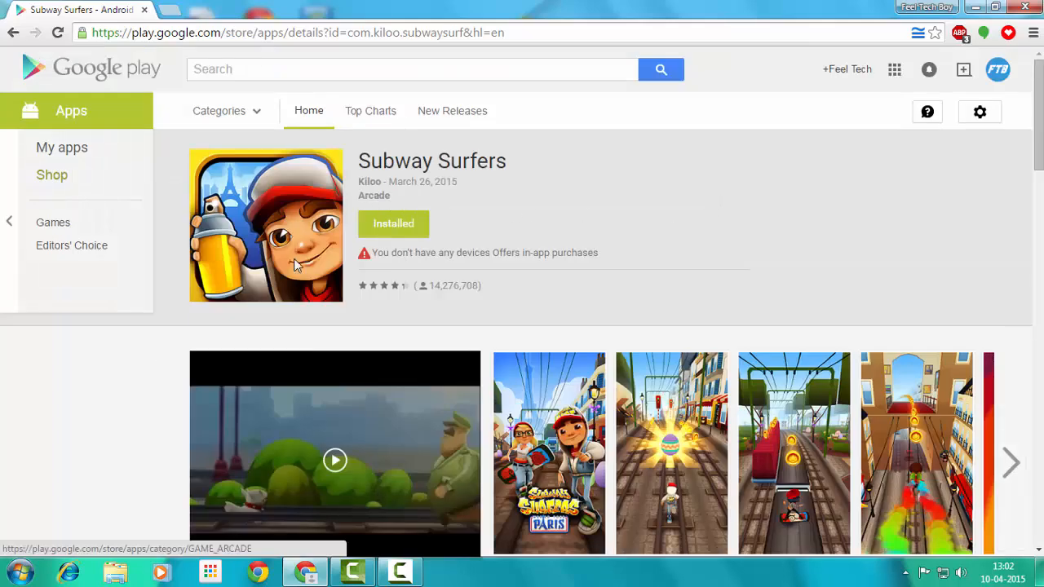
pyautogui.scroll(-3)
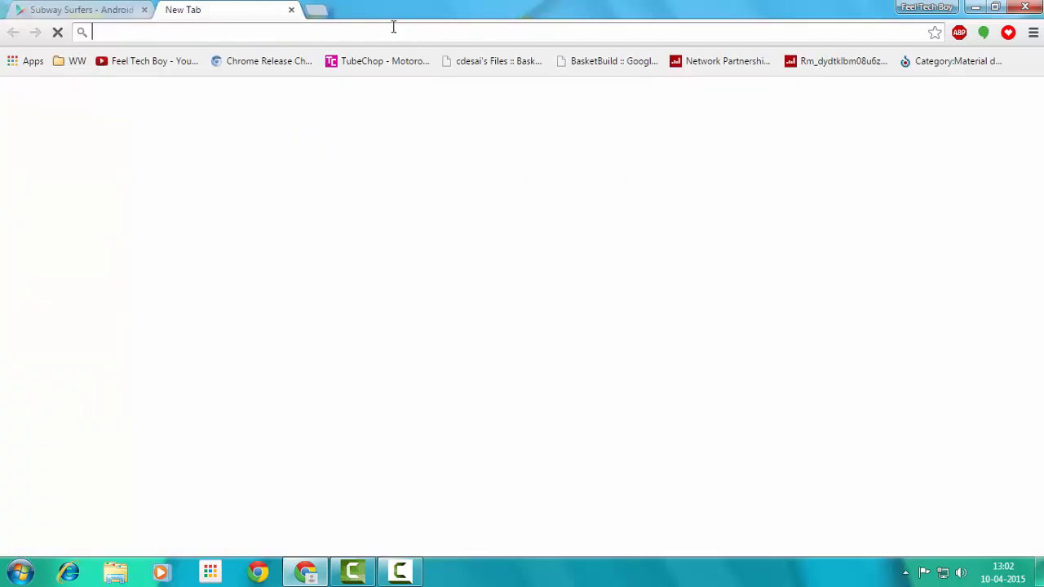
# Step: Load apps.evozi.com APK Downloader in the new tab from the address-bar suggestion
pyautogui.write('apps.')
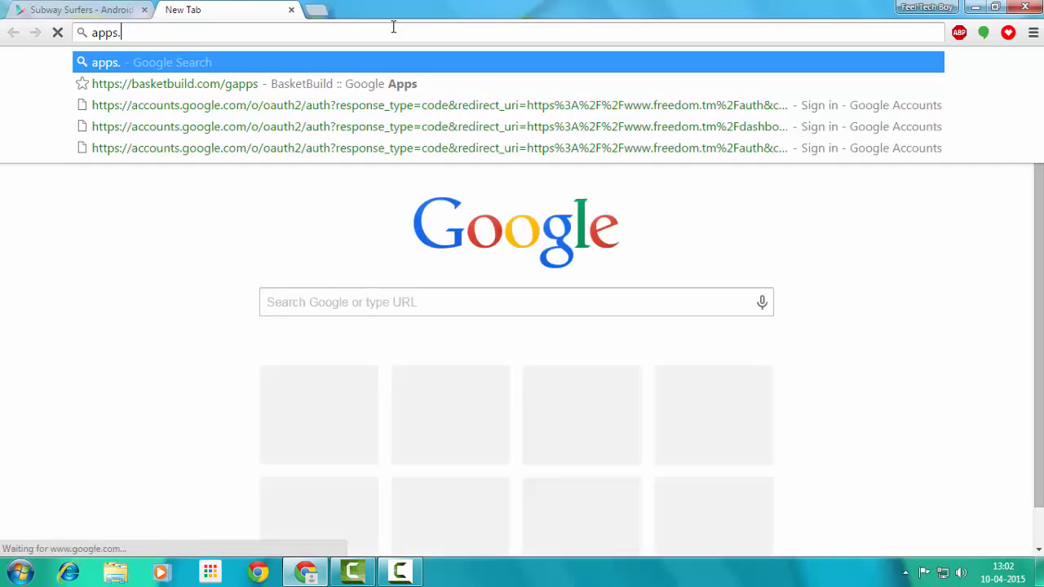
pyautogui.write('evozi')
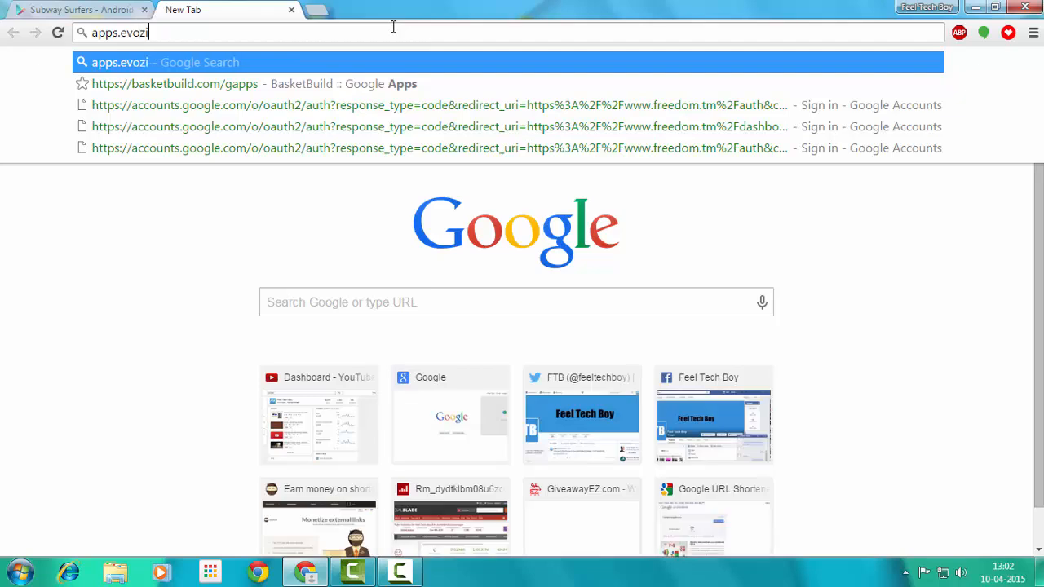
pyautogui.write('.com')
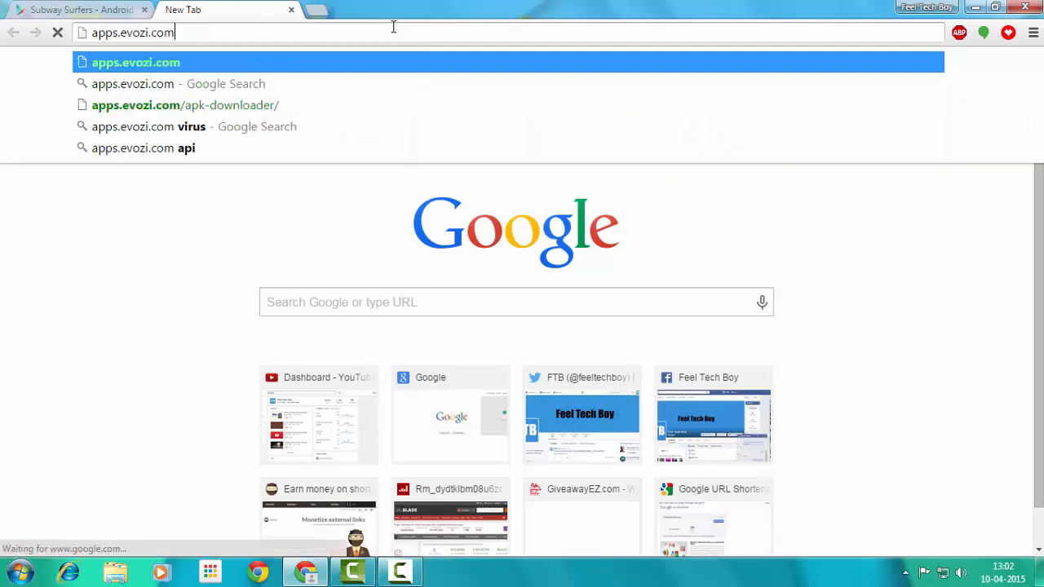
pyautogui.click(186, 104)
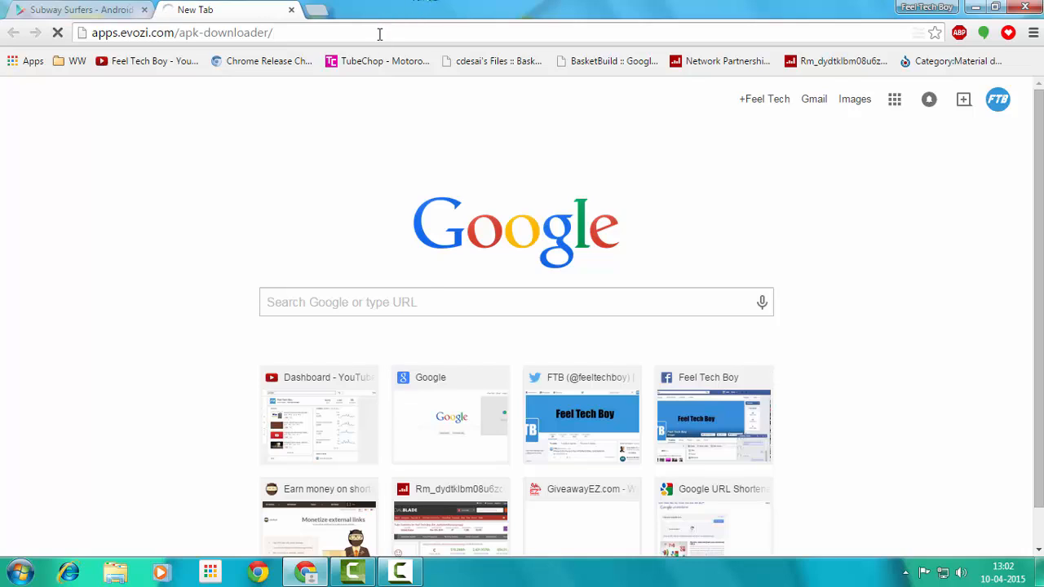
# Step: Switch between the loading downloader tab and the Subway Surfers Play Store page
pyautogui.click(78, 10)
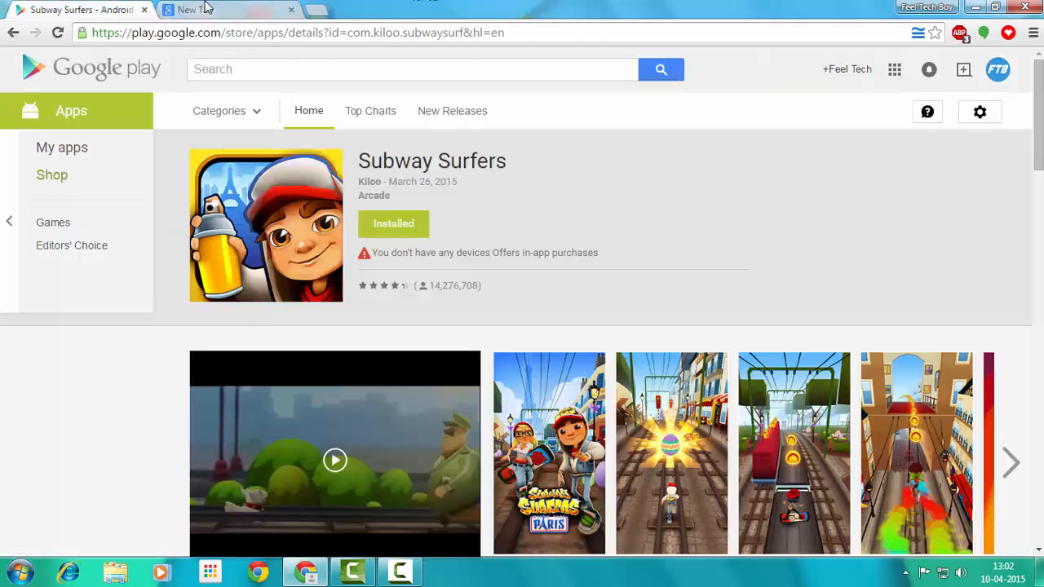
pyautogui.click(221, 10)
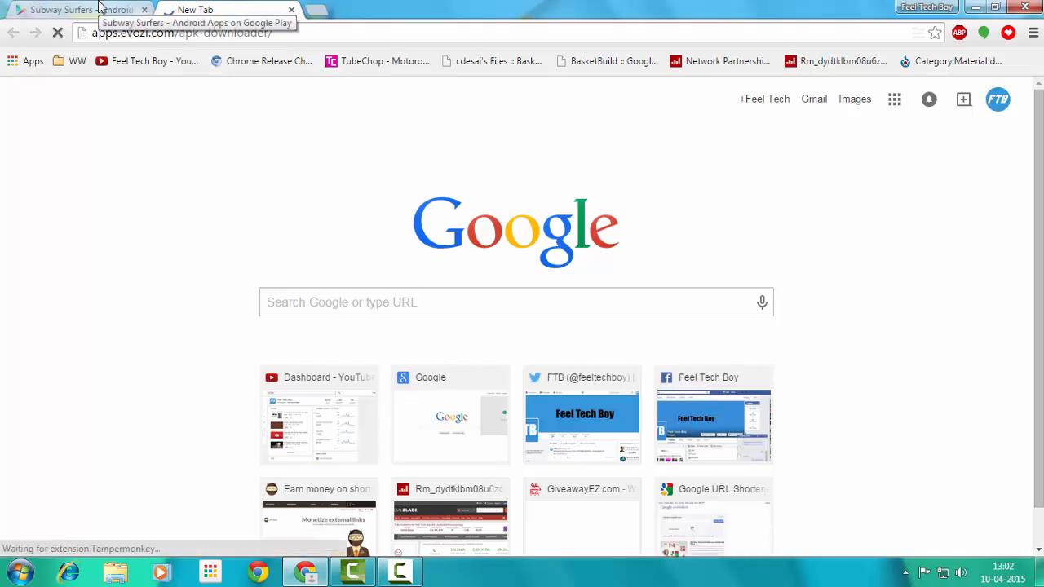
pyautogui.click(73, 10)
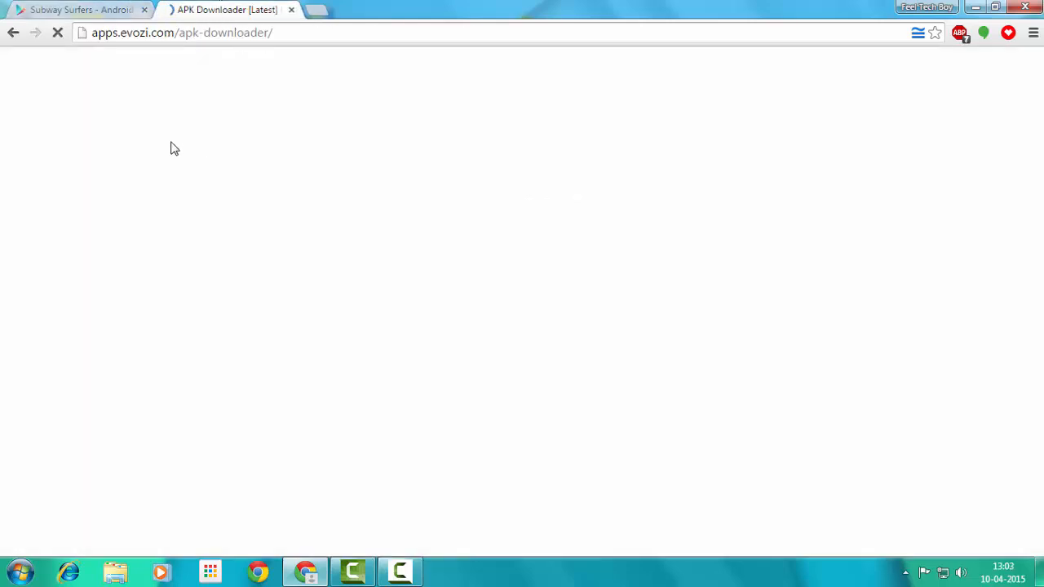
pyautogui.click(79, 10)
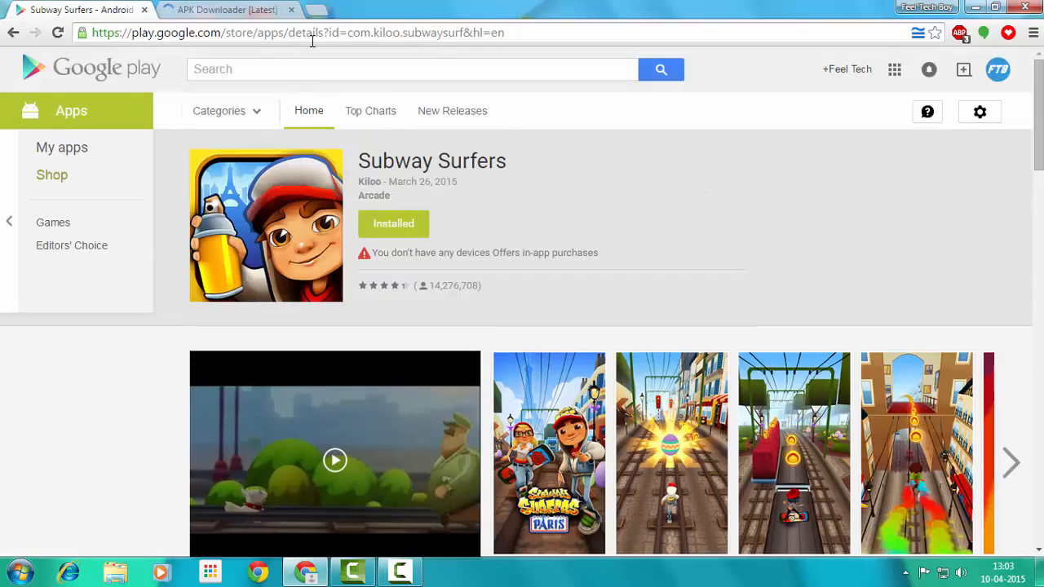
# Step: Copy the Subway Surfers page address, read to the page end, and bring up APK Downloader
pyautogui.rightClick(313, 33)
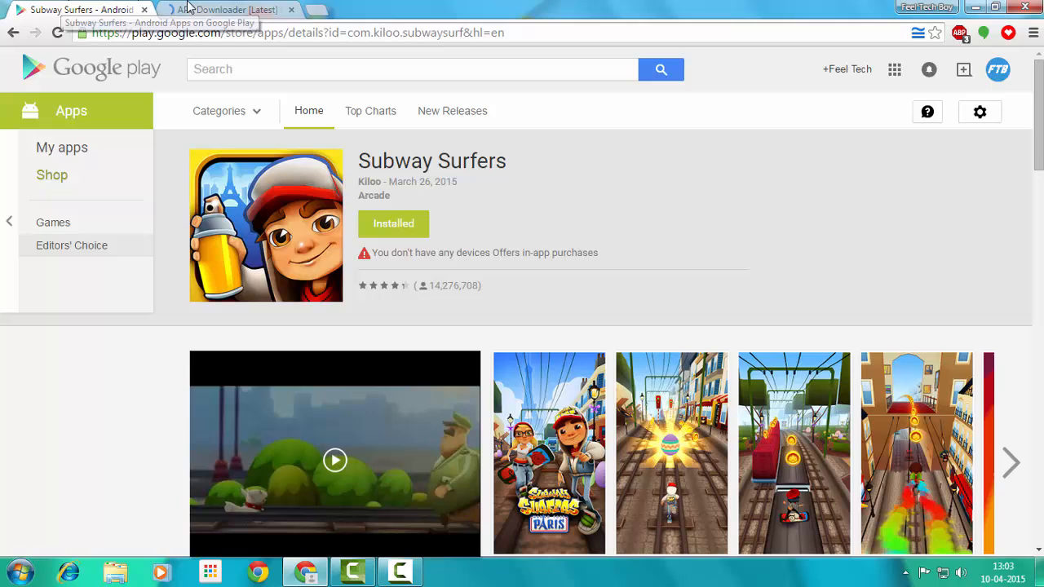
pyautogui.scroll(-3)
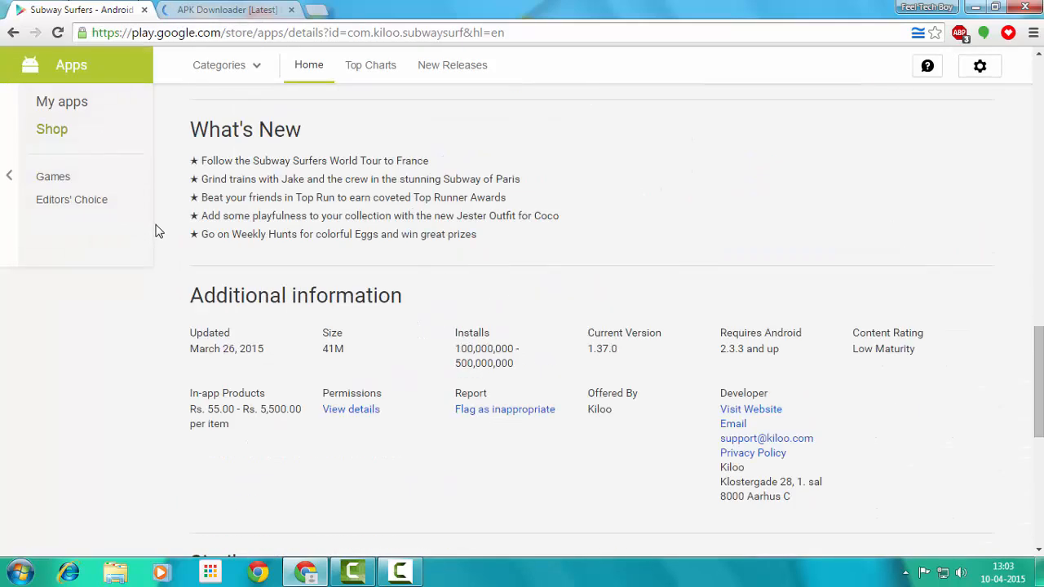
pyautogui.scroll(-3)
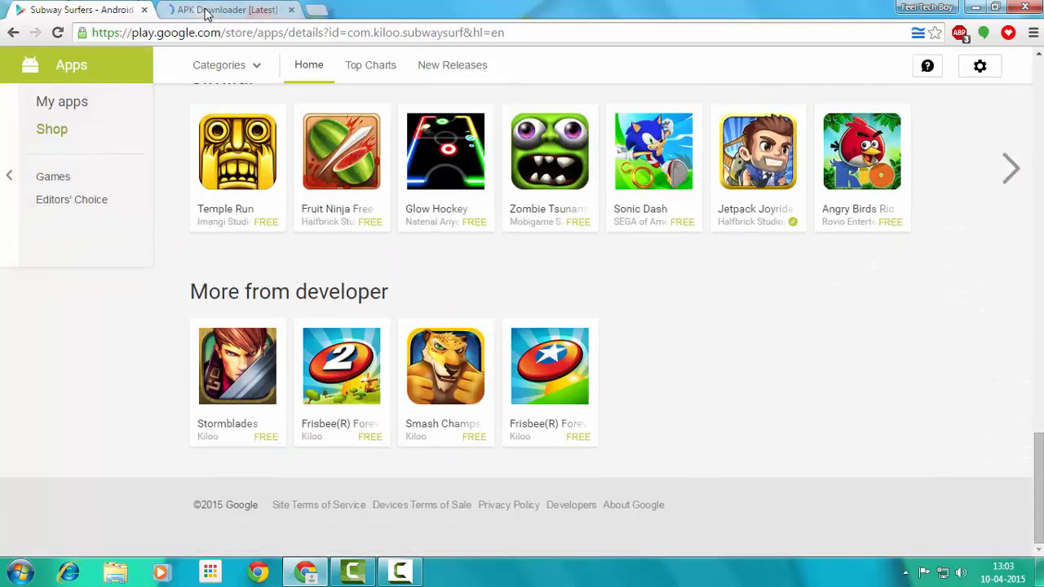
pyautogui.click(225, 10)
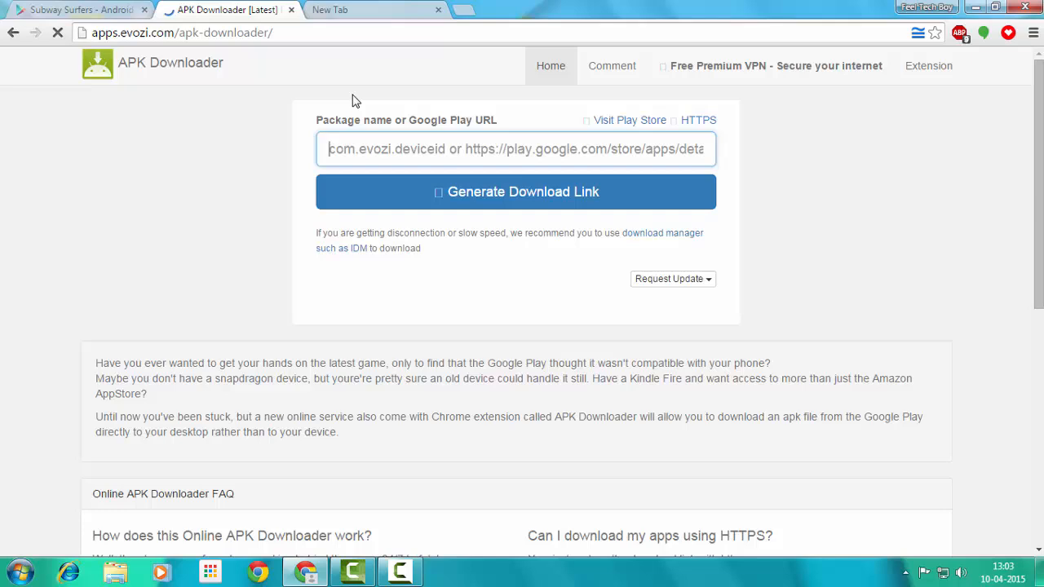
# Step: Paste the Subway Surfers Play URL into the package field and generate its download link
pyautogui.click(359, 10)
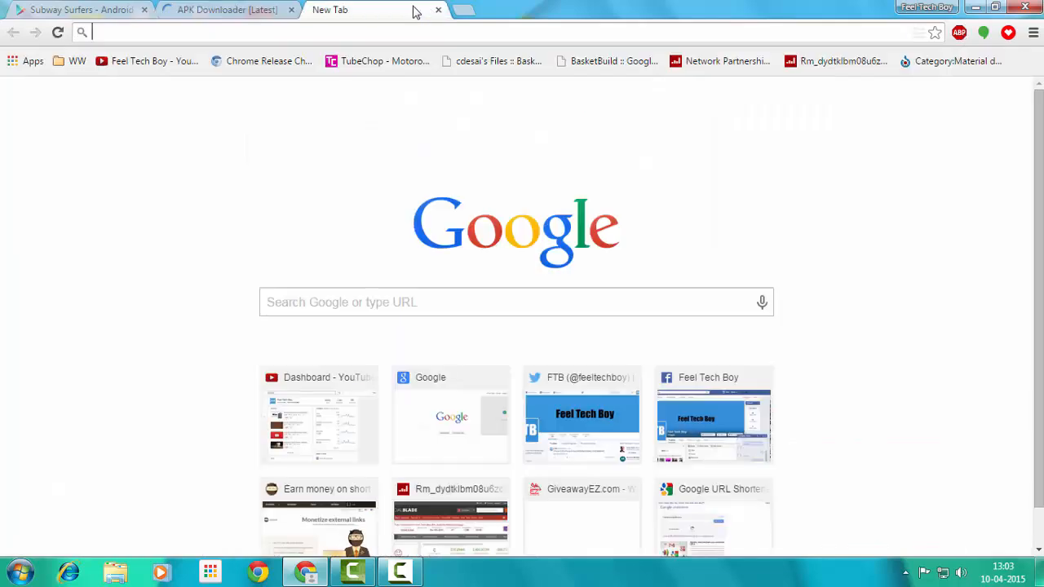
pyautogui.click(220, 10)
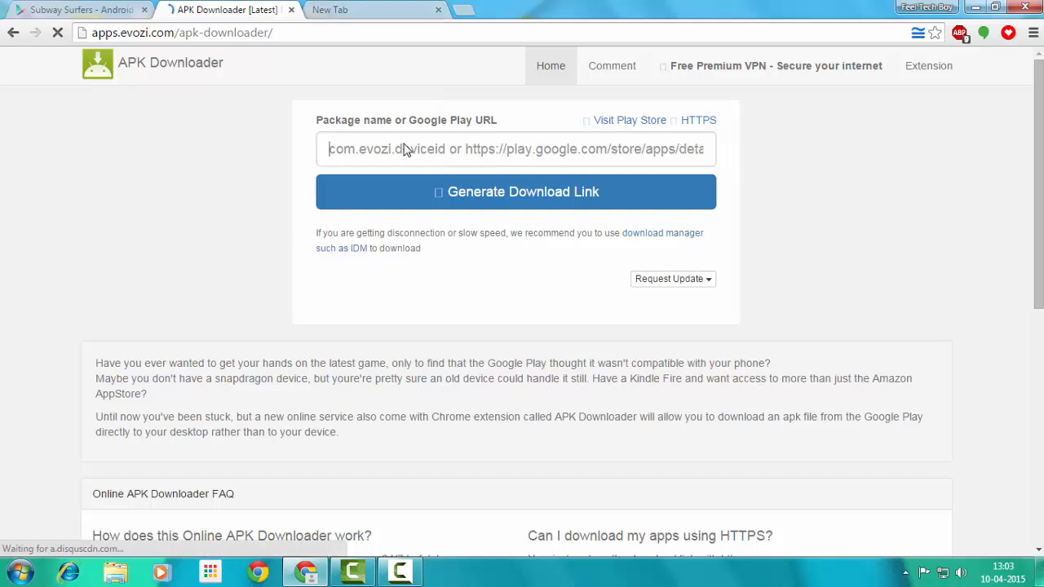
pyautogui.rightClick(408, 150)
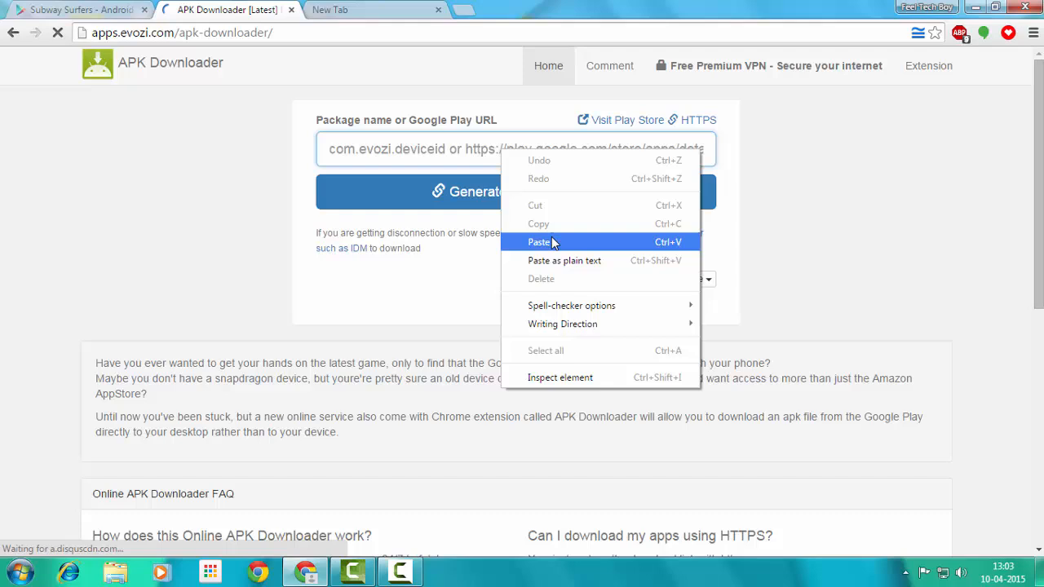
pyautogui.click(540, 242)
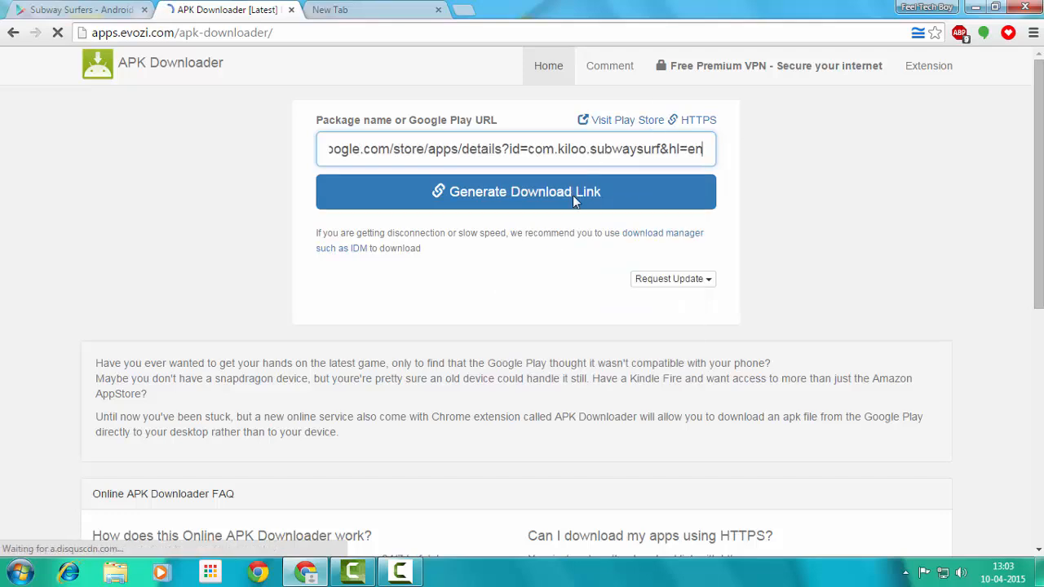
pyautogui.click(516, 193)
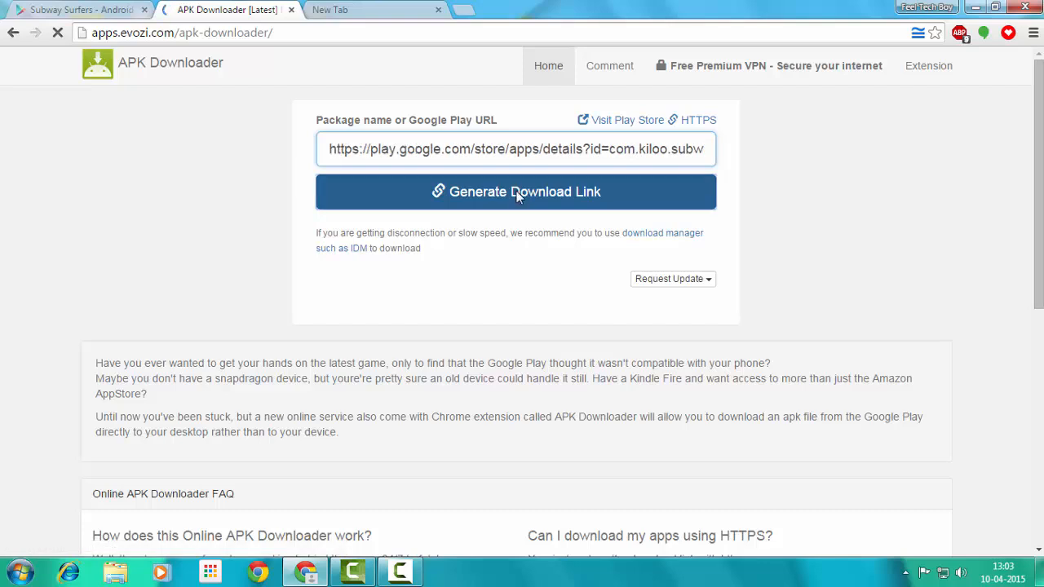
pyautogui.click(516, 192)
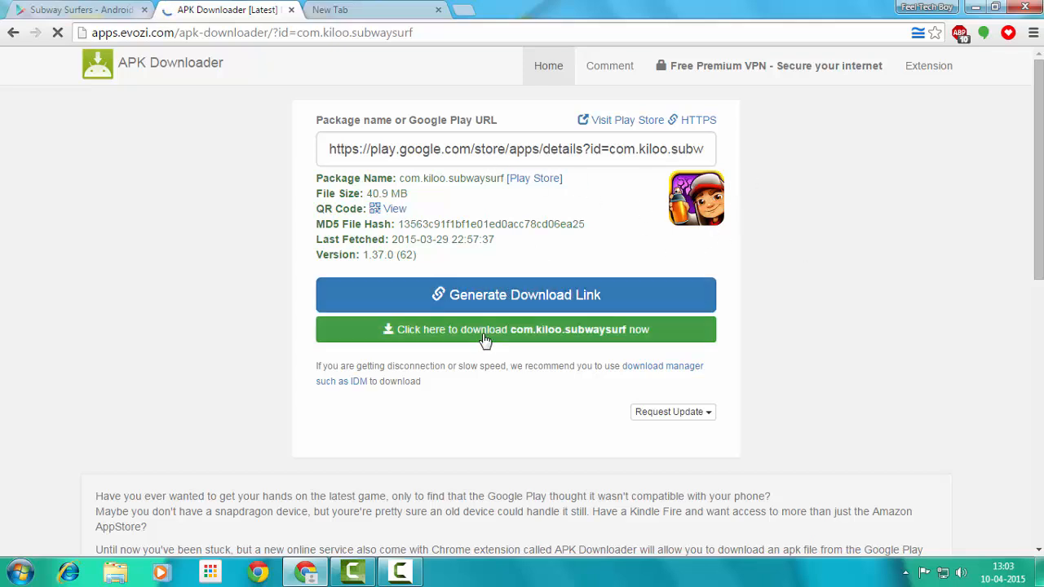
# Step: Start downloading the 40.9 MB com.kiloo.subwaysurf.apk from the green button
pyautogui.click(484, 329)
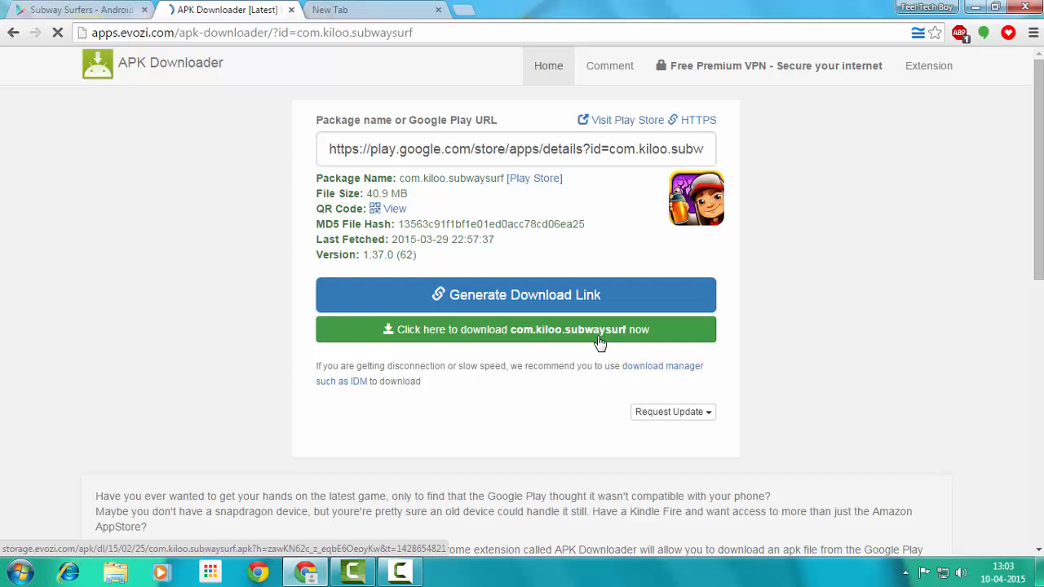
pyautogui.click(516, 330)
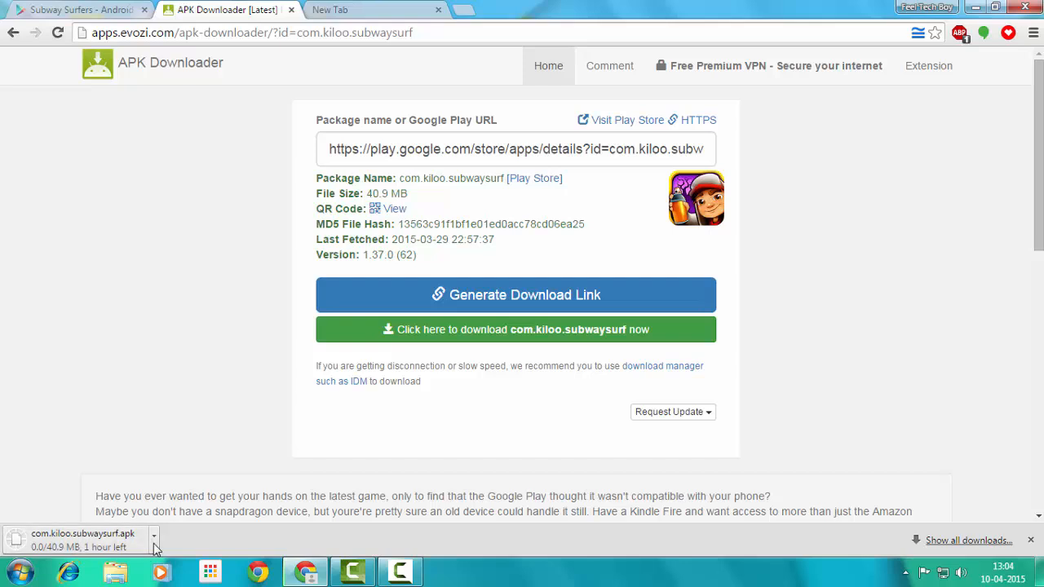
pyautogui.moveTo(153, 547)
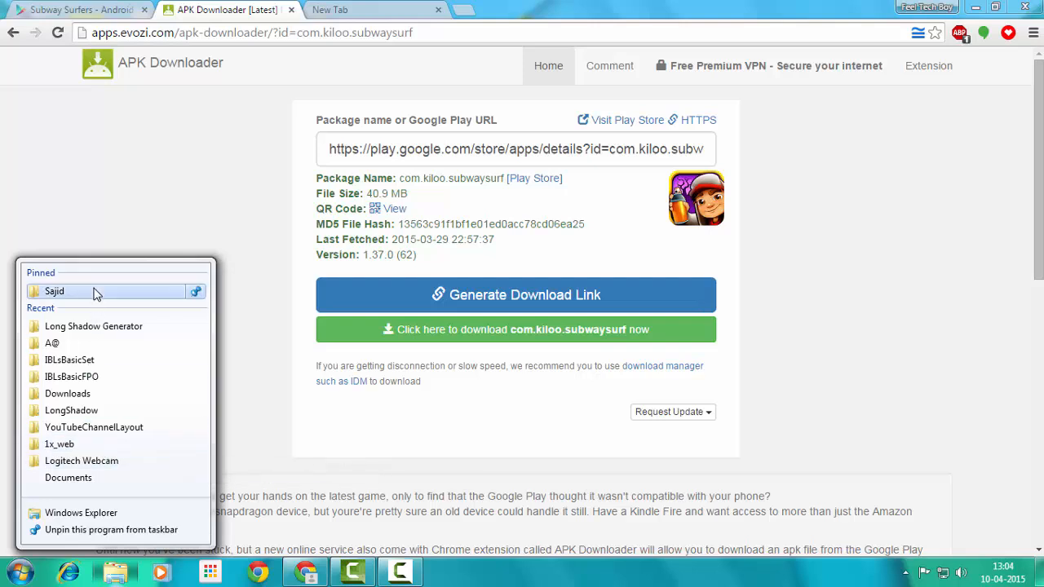
# Step: Navigate Explorer to the Downloads\Apps folder of saved APK files
pyautogui.click(56, 291)
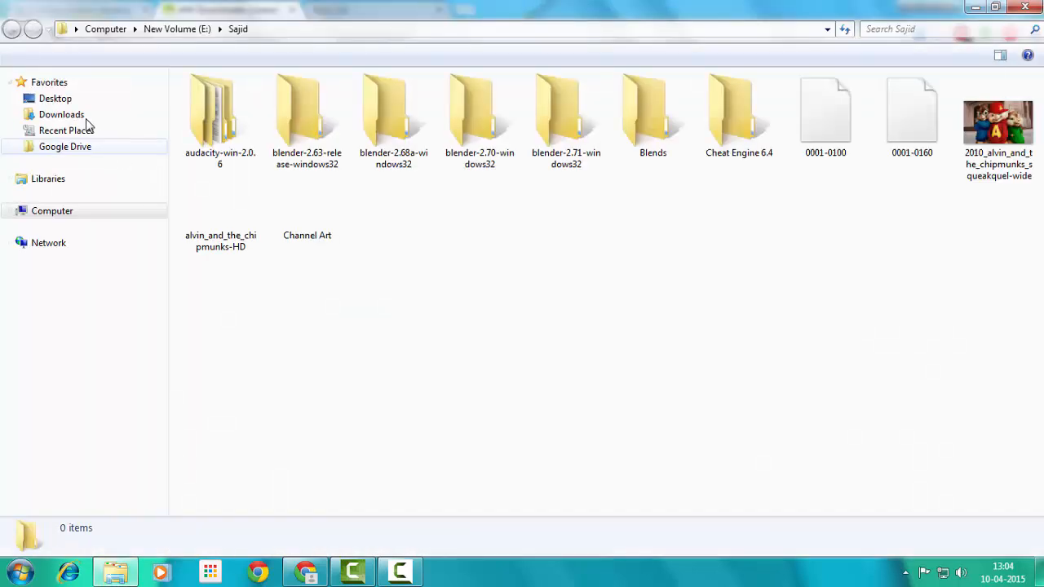
pyautogui.click(62, 114)
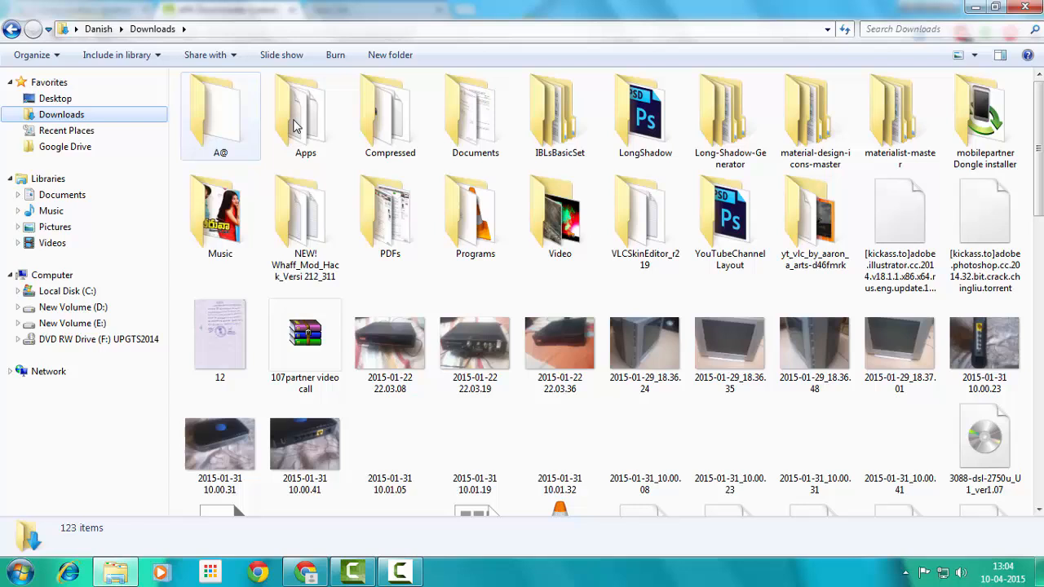
pyautogui.doubleClick(305, 114)
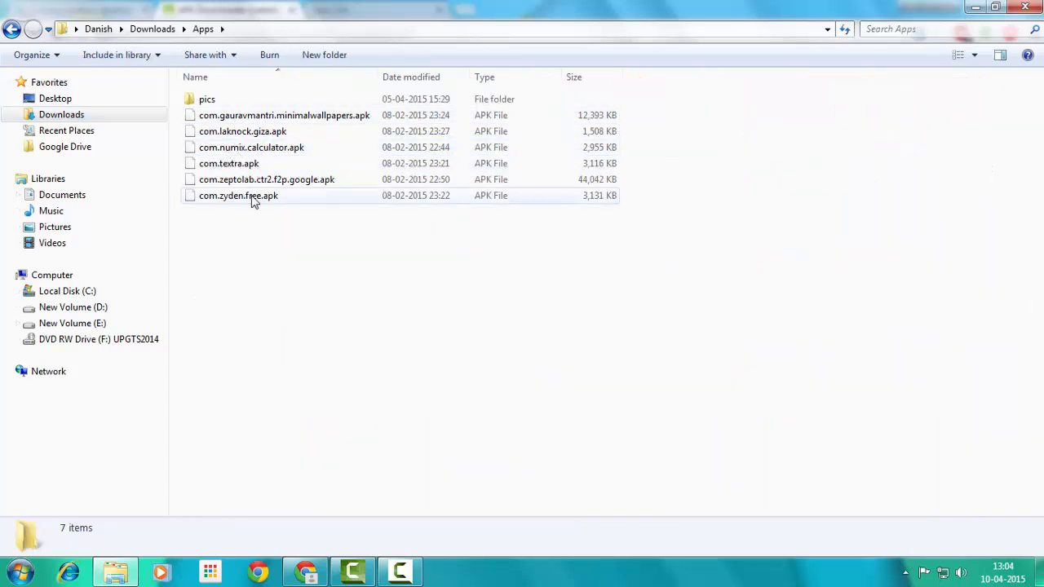
# Step: Select each saved APK (zyden, ctr2, textra, giza, wallpapers) to view its details, then clear selection
pyautogui.click(238, 195)
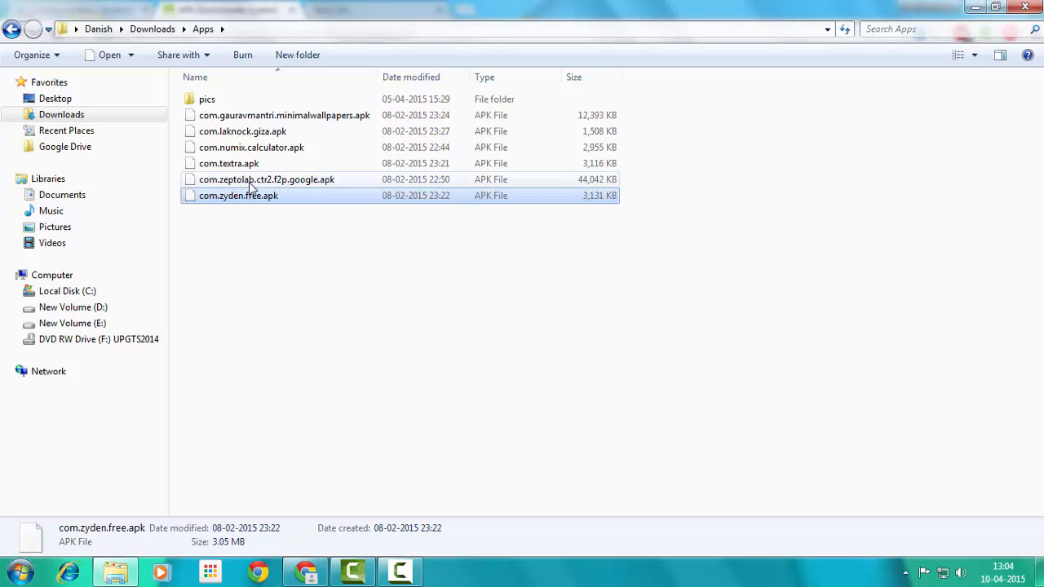
pyautogui.click(267, 179)
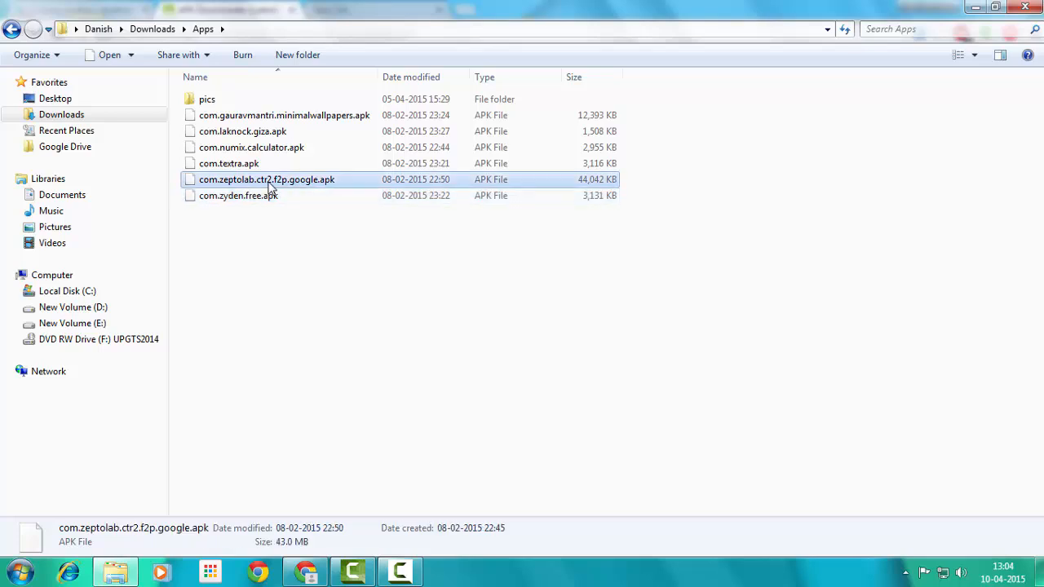
pyautogui.click(229, 164)
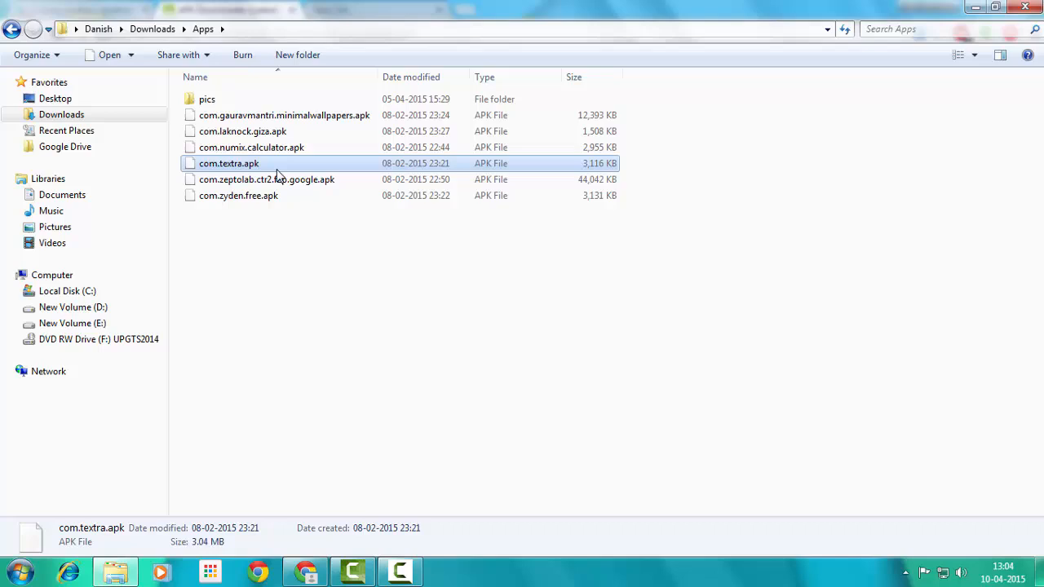
pyautogui.click(252, 146)
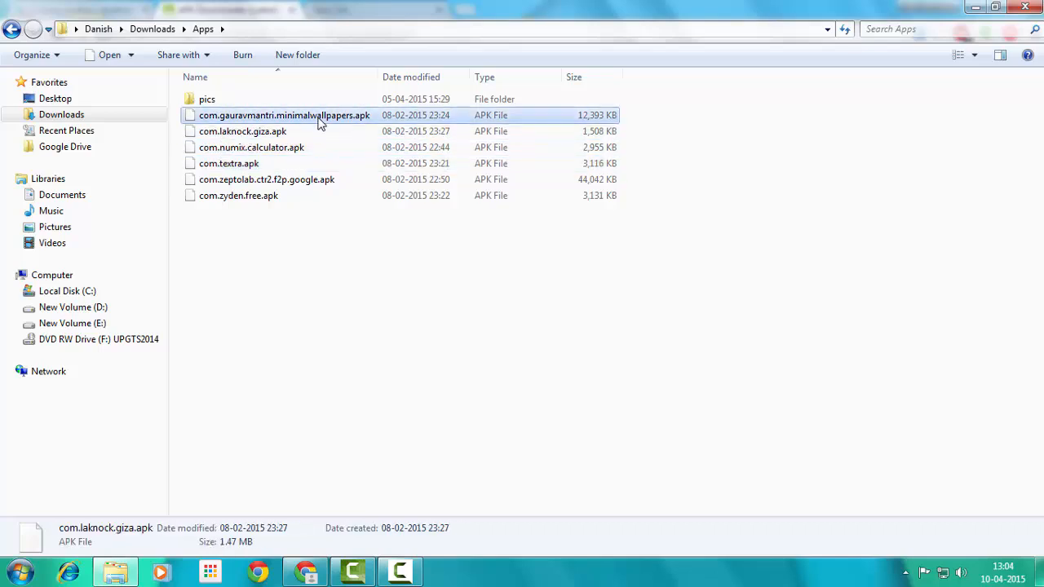
pyautogui.click(241, 130)
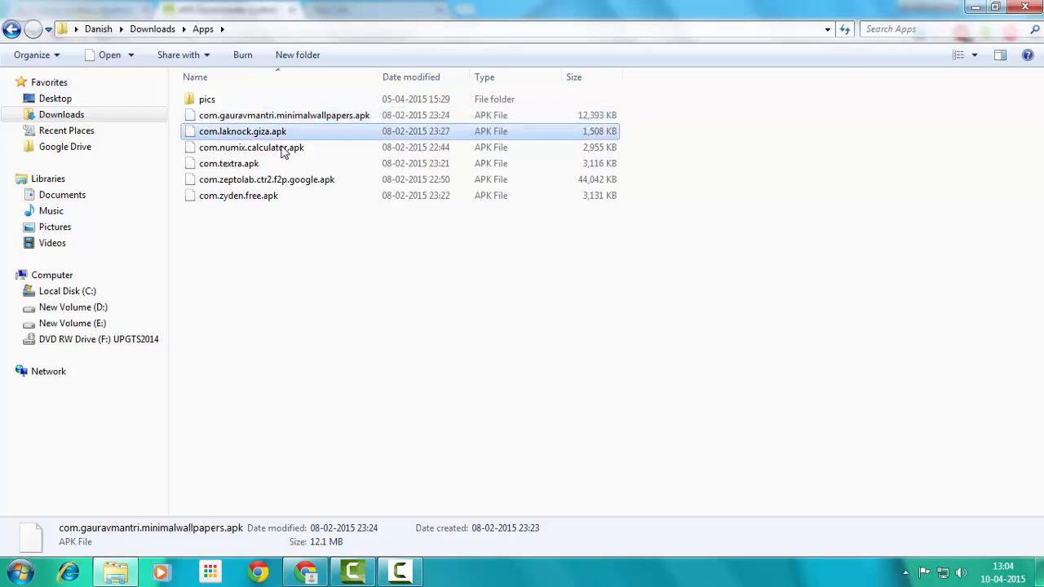
pyautogui.click(268, 178)
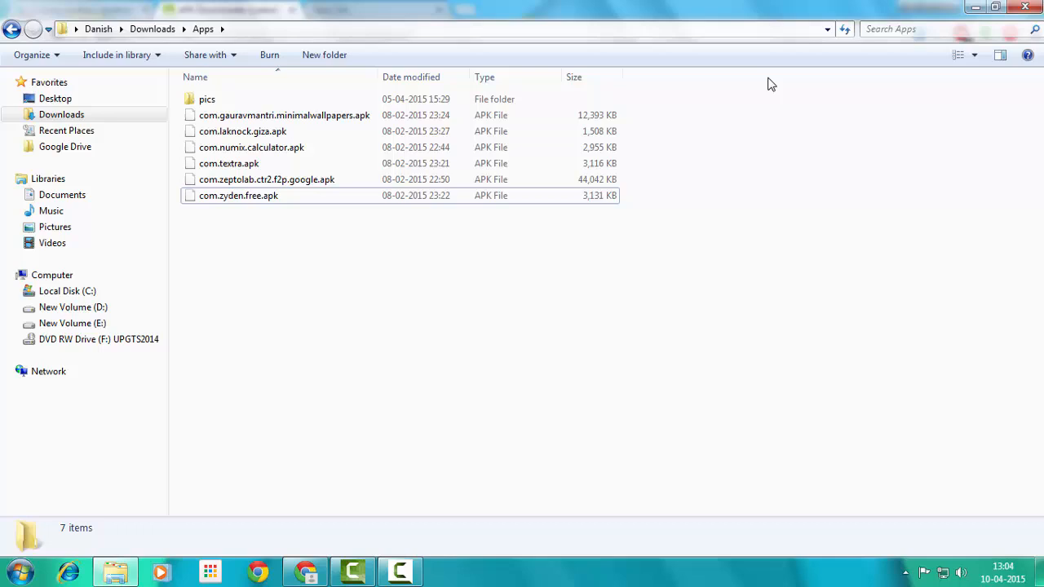
pyautogui.click(207, 100)
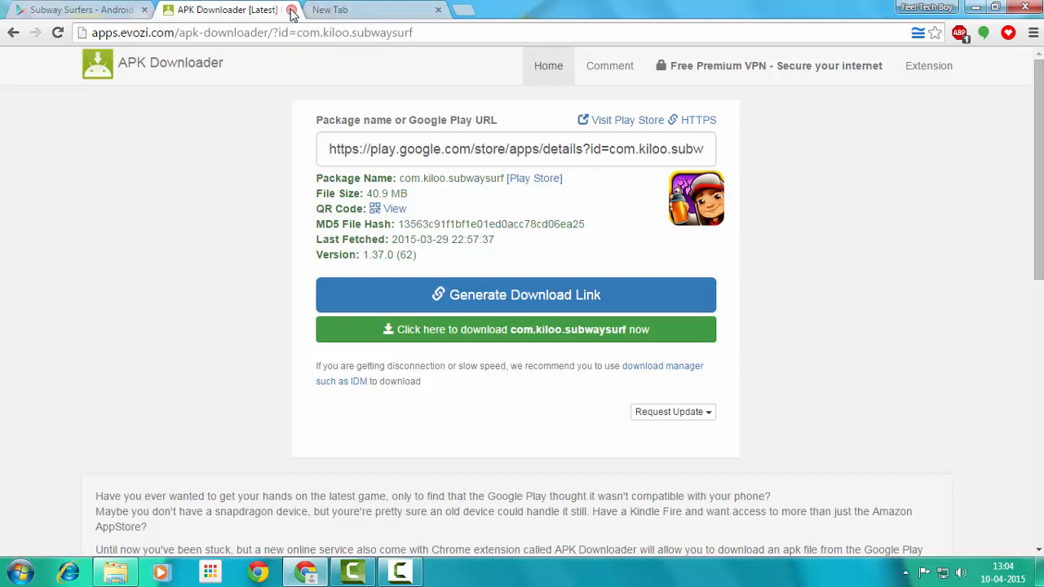
# Step: Close the downloader tab and open Frisbee(R) Forever from Kiloo's other games on the Play page
pyautogui.click(290, 10)
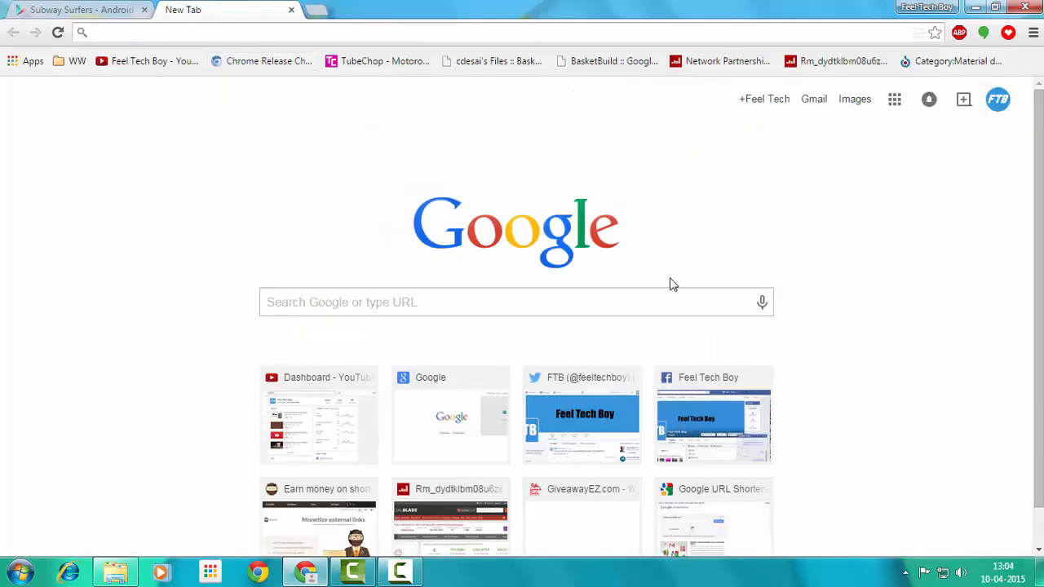
pyautogui.click(78, 10)
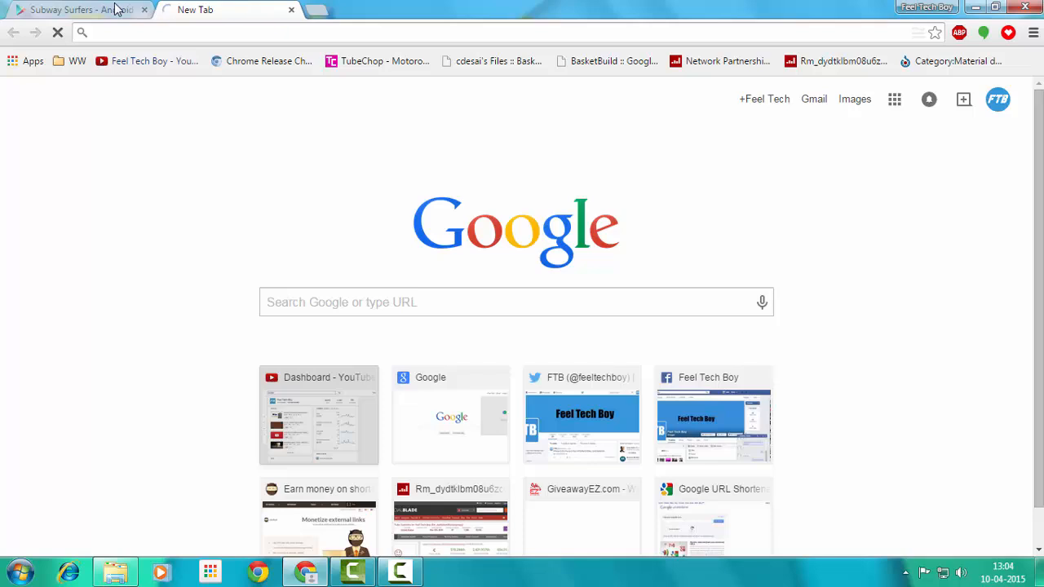
pyautogui.click(73, 10)
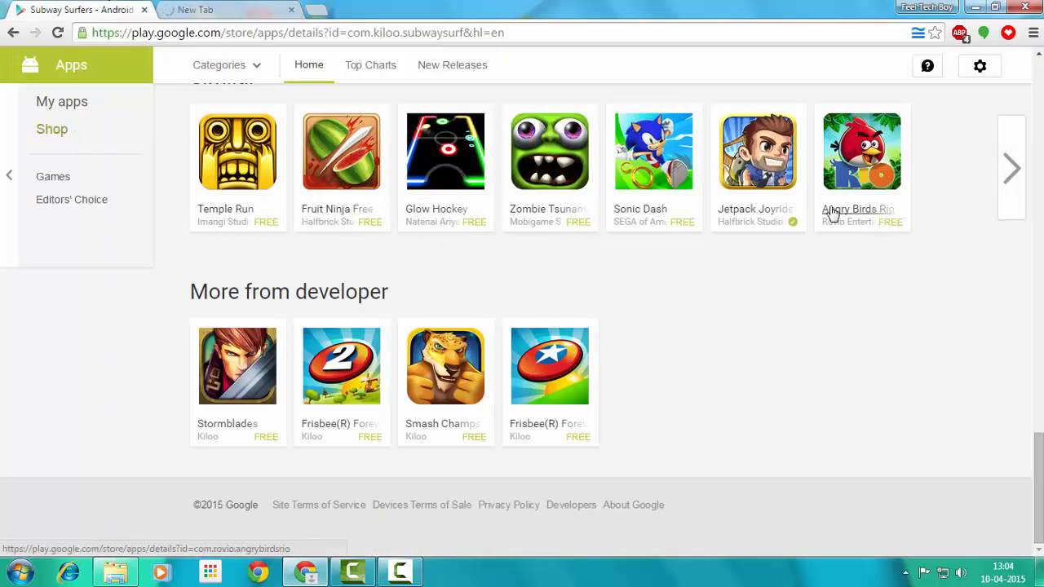
pyautogui.click(548, 366)
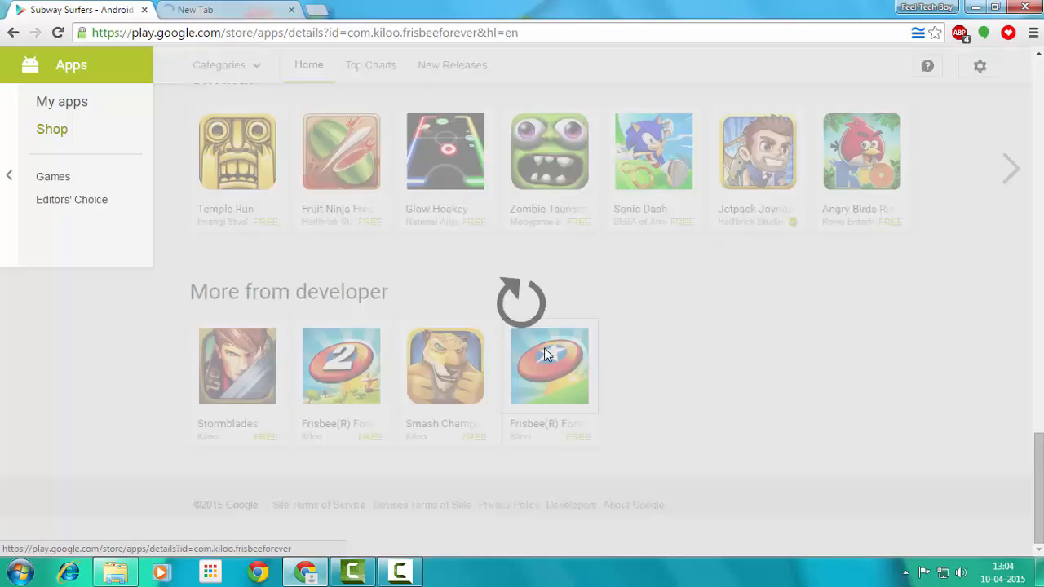
pyautogui.click(548, 365)
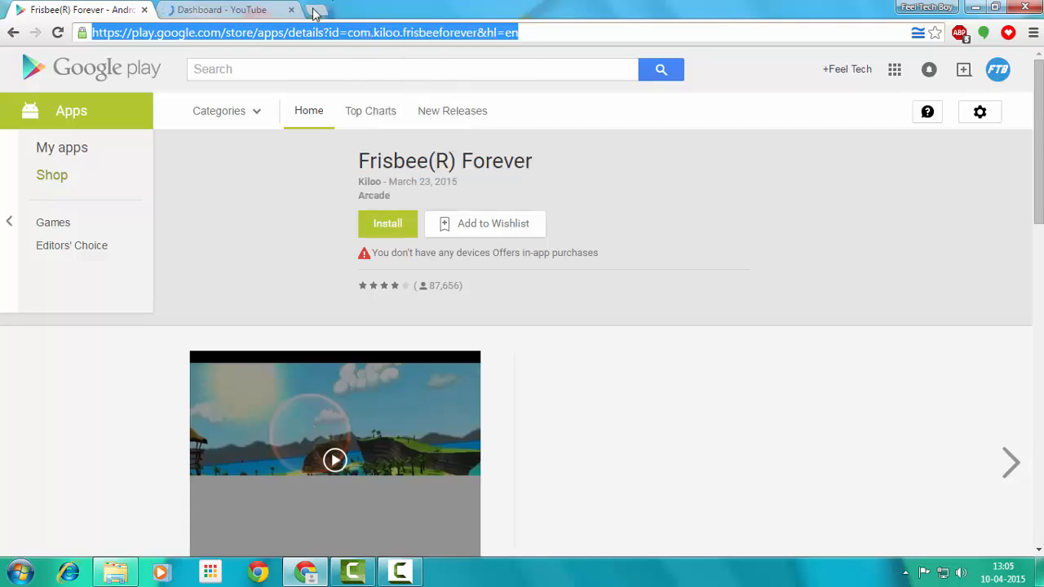
pyautogui.click(325, 10)
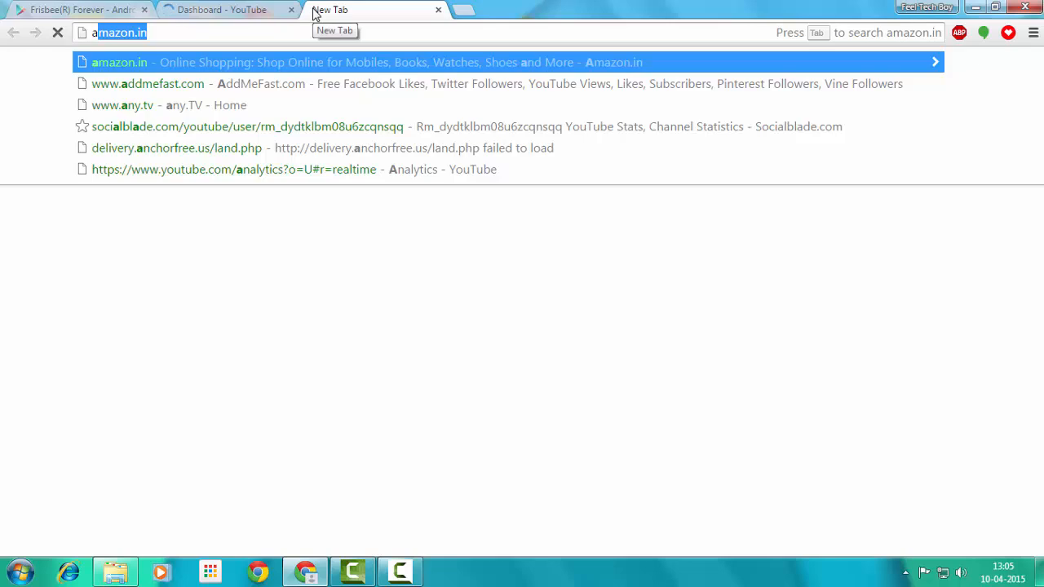
# Step: Load apps.evozi.com/apk-downloader in a third tab, reloading after the No data received error
pyautogui.write('apps.evozi.com/apk-downloader/')
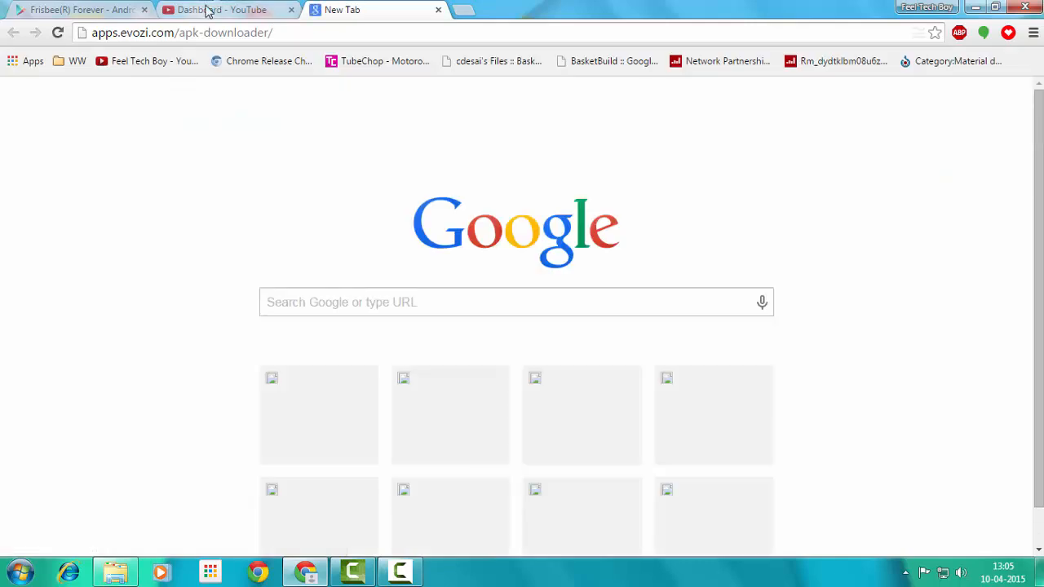
pyautogui.click(220, 10)
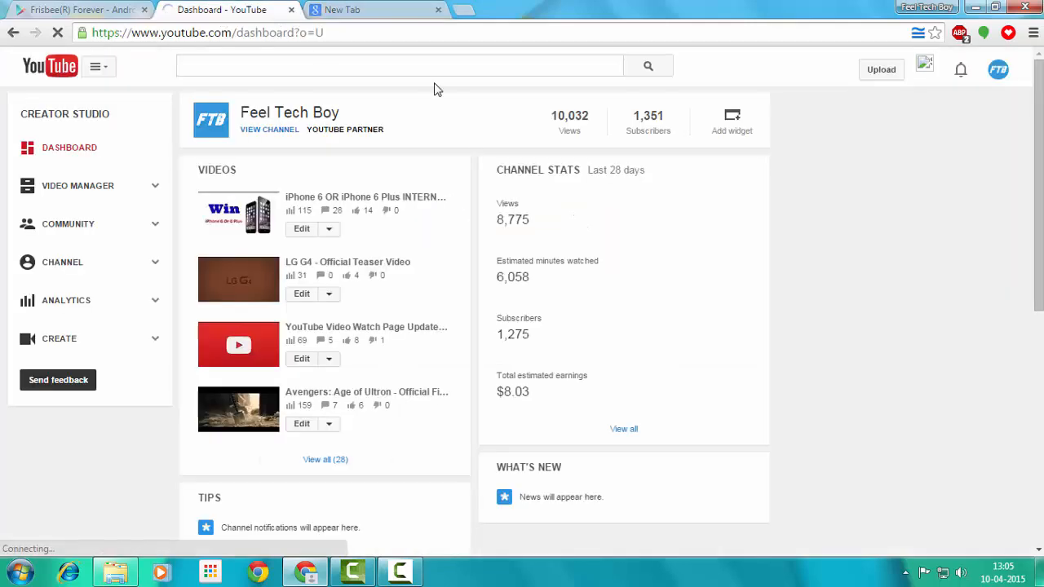
pyautogui.click(367, 10)
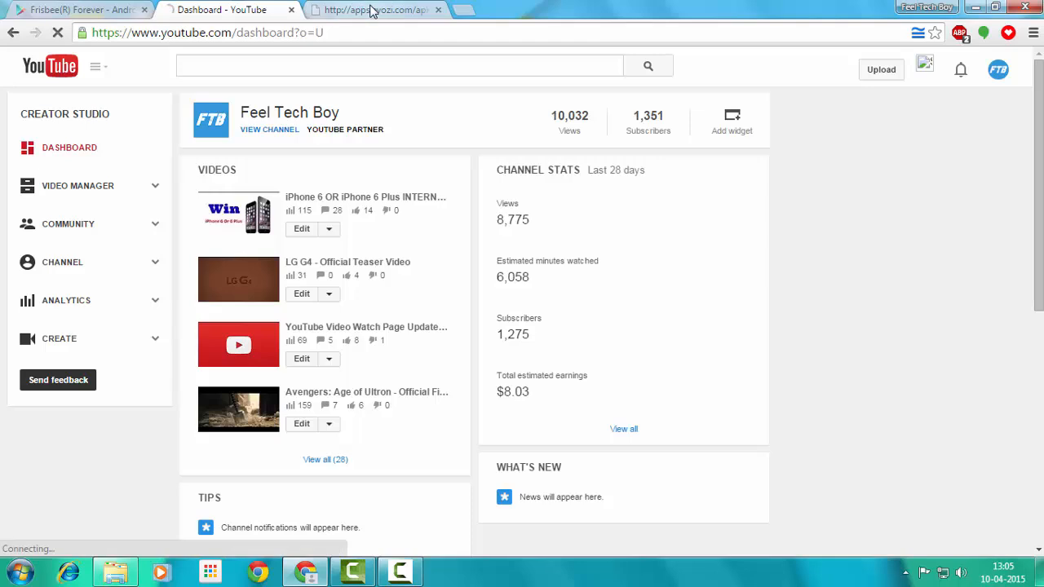
pyautogui.click(375, 10)
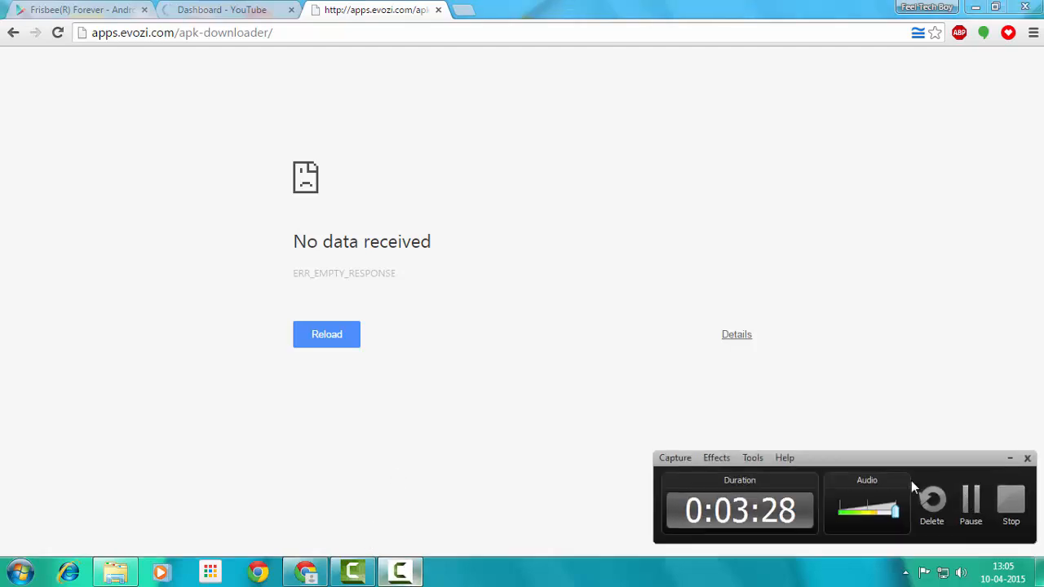
pyautogui.click(327, 333)
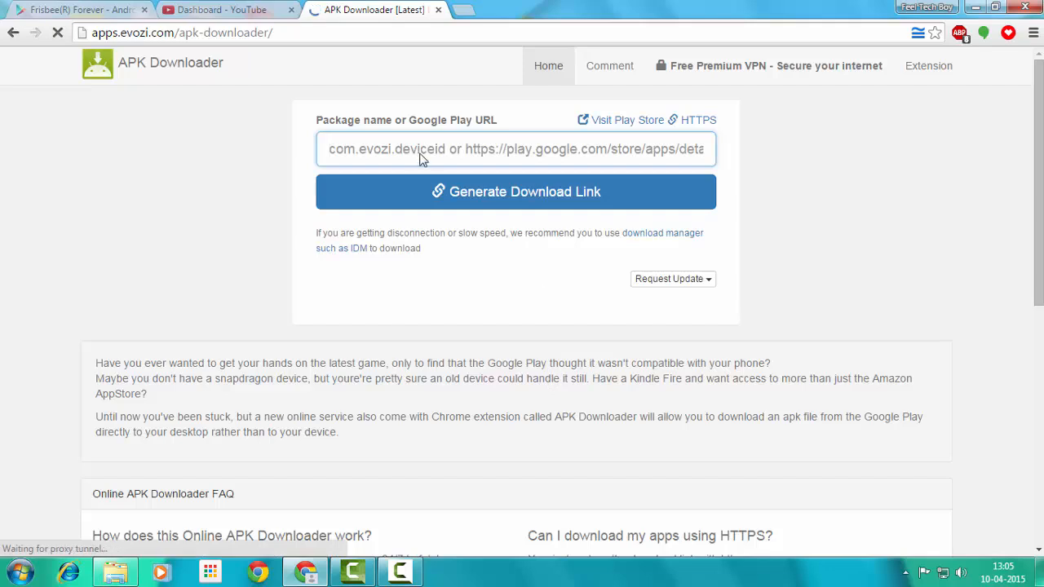
# Step: Paste the Frisbee Forever Play URL and generate the com.kiloo.frisbeeforever 46.6 MB download link
pyautogui.rightClick(421, 159)
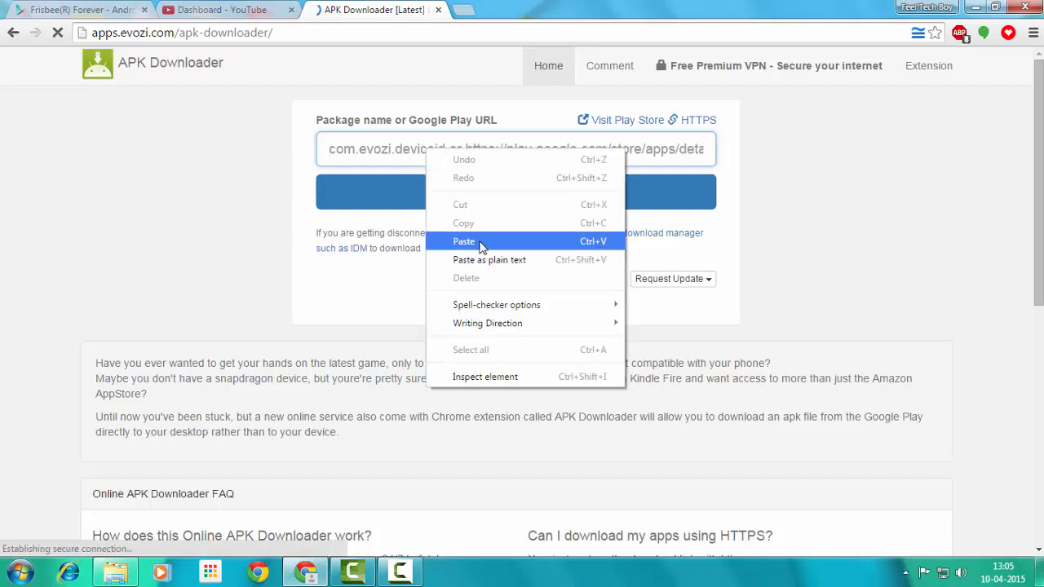
pyautogui.click(463, 241)
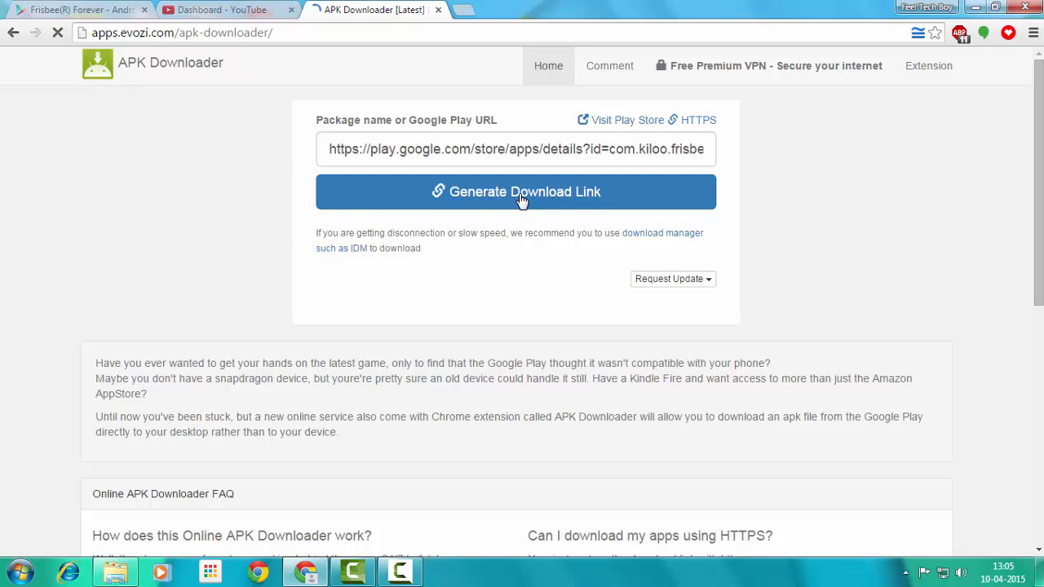
pyautogui.click(516, 193)
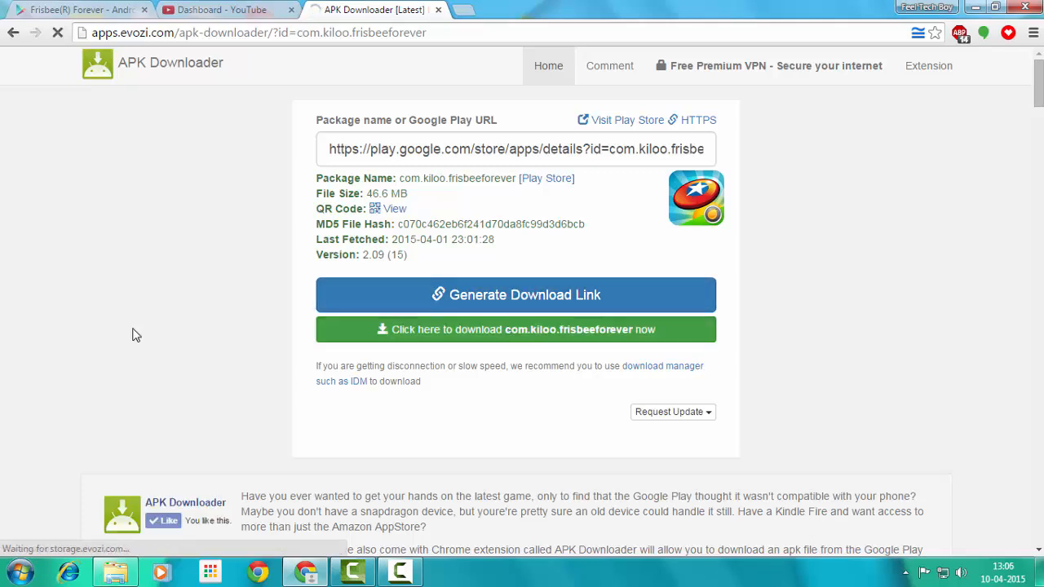
# Step: Start the Frisbee Forever APK download, then cancel it from the download bar menu
pyautogui.click(515, 329)
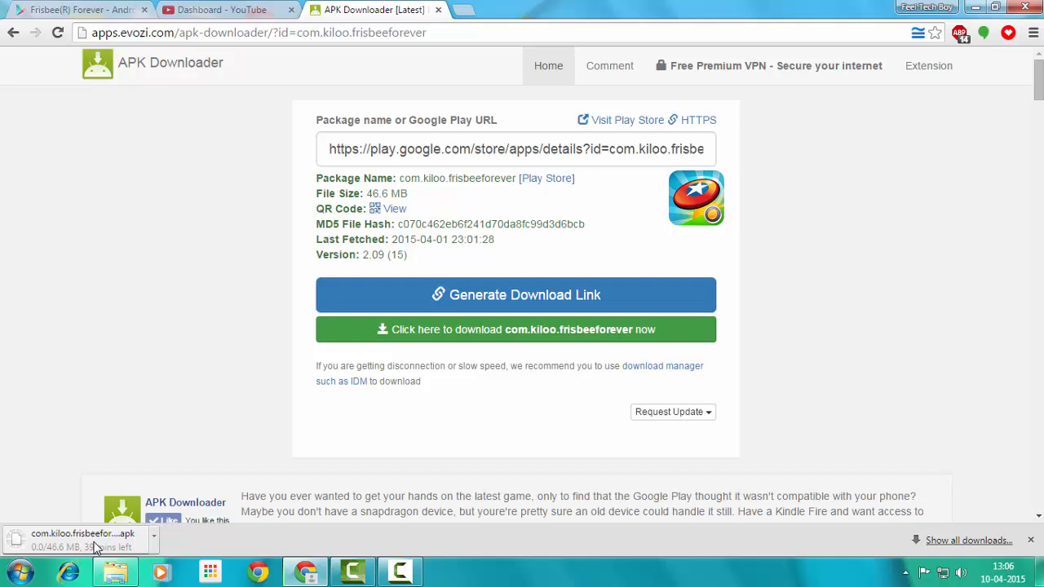
pyautogui.click(154, 536)
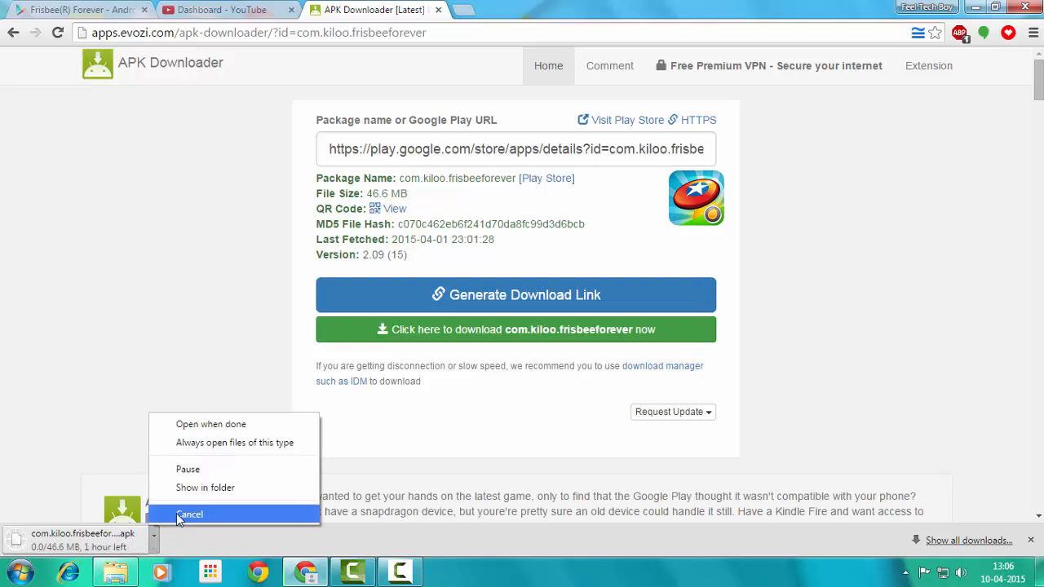
pyautogui.click(190, 514)
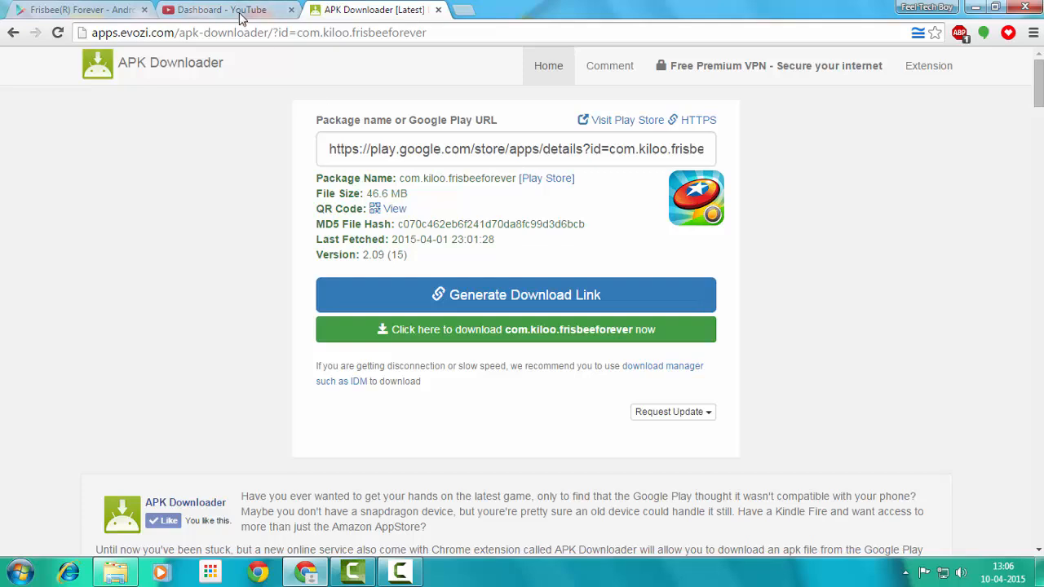
# Step: Reach the WhatsApp Messenger page via the Play Store Communication category
pyautogui.click(220, 10)
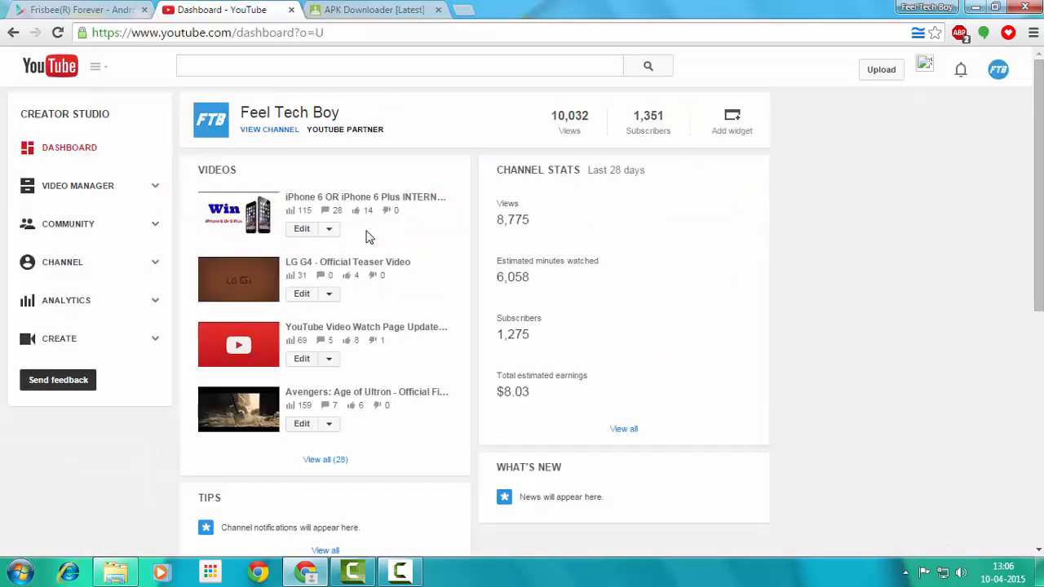
pyautogui.click(73, 10)
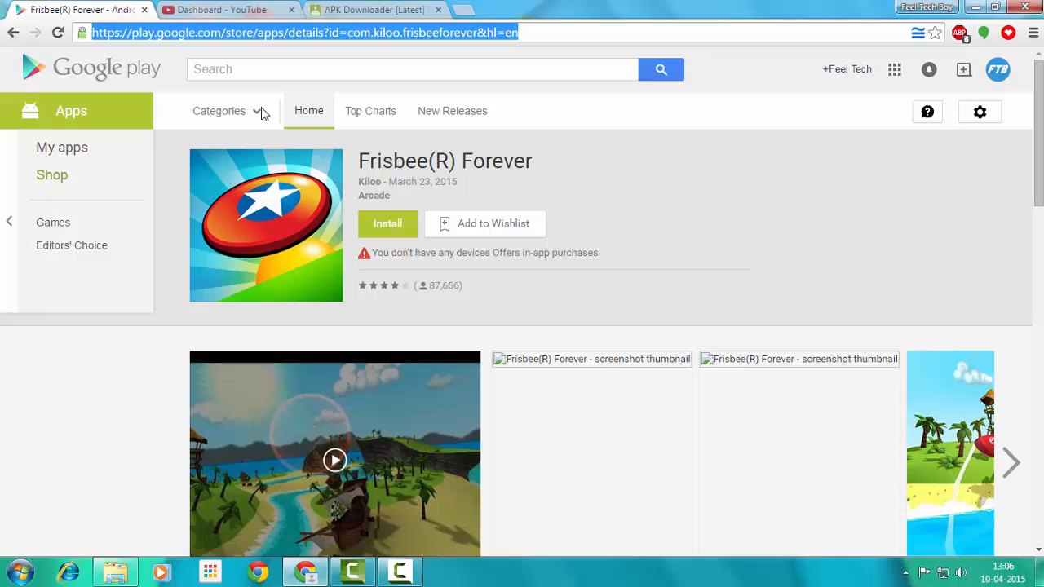
pyautogui.click(220, 111)
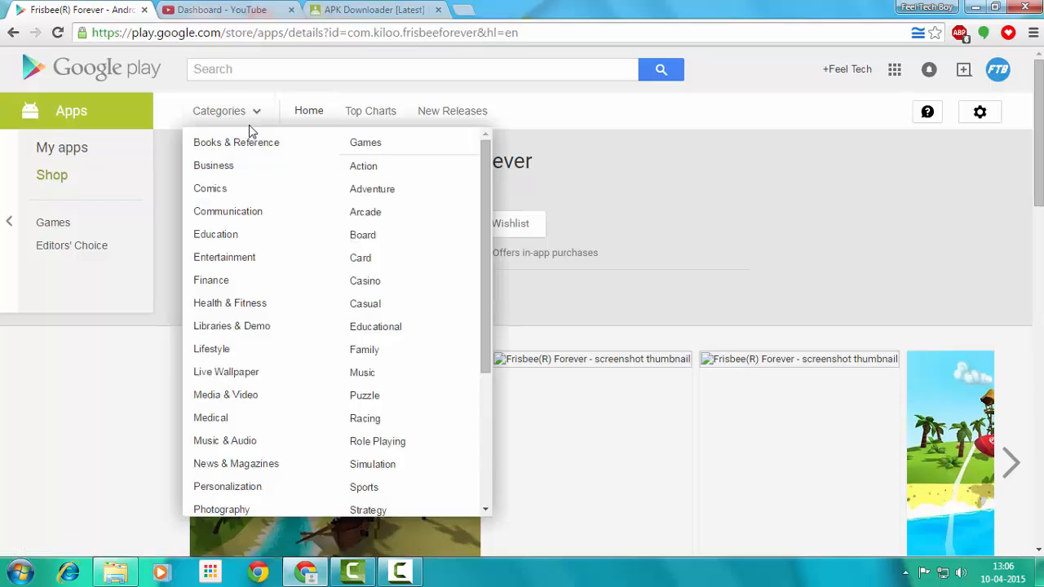
pyautogui.click(228, 212)
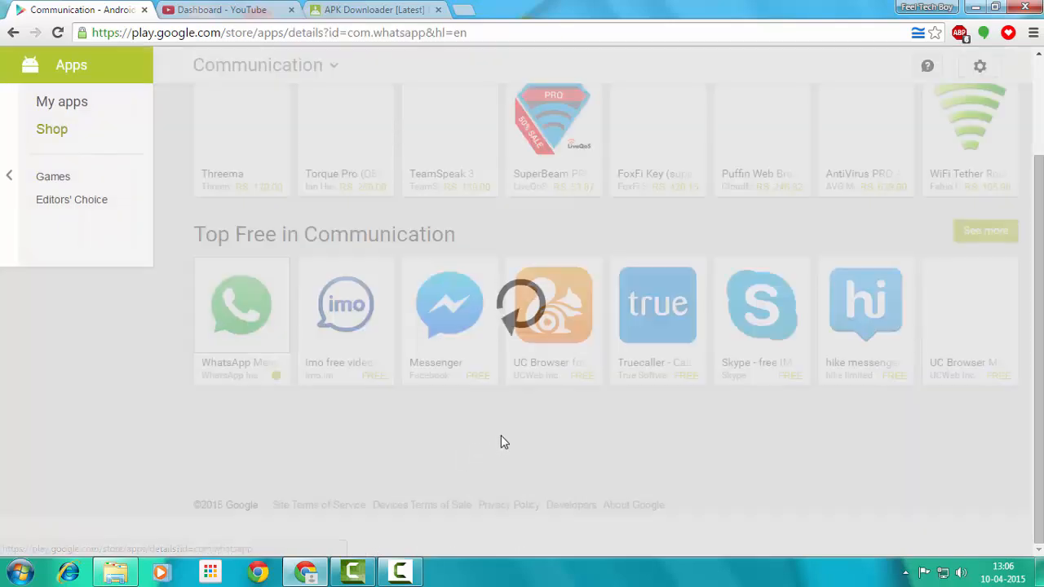
pyautogui.click(242, 305)
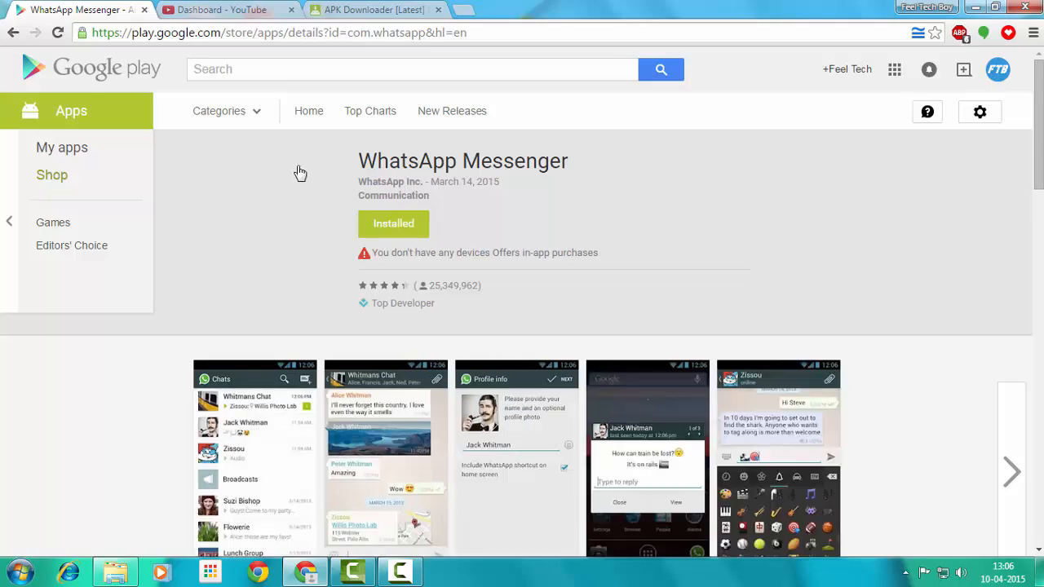
# Step: Copy the WhatsApp Messenger Play Store address from the address bar
pyautogui.rightClick(278, 32)
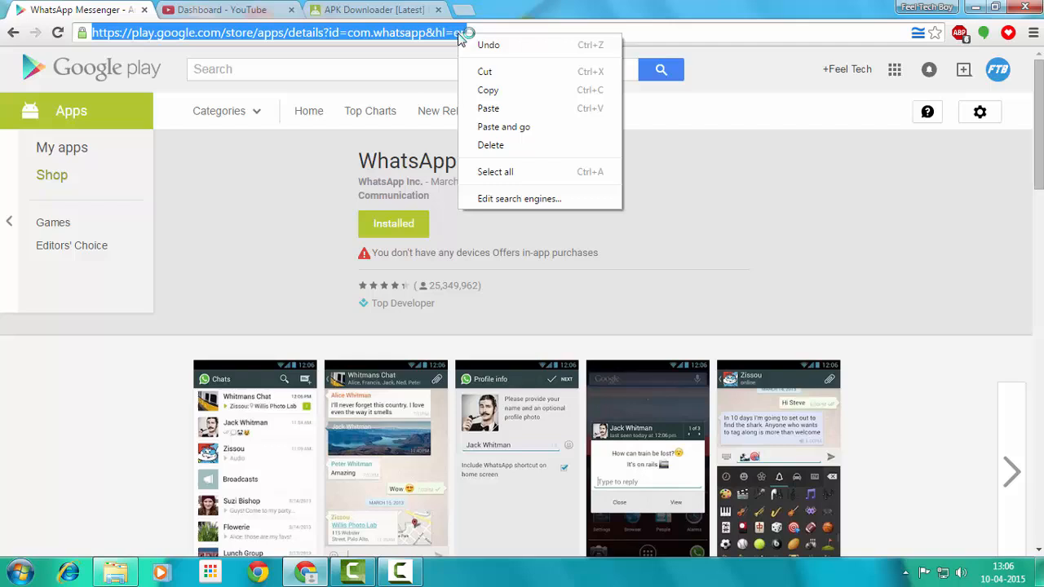
pyautogui.click(367, 10)
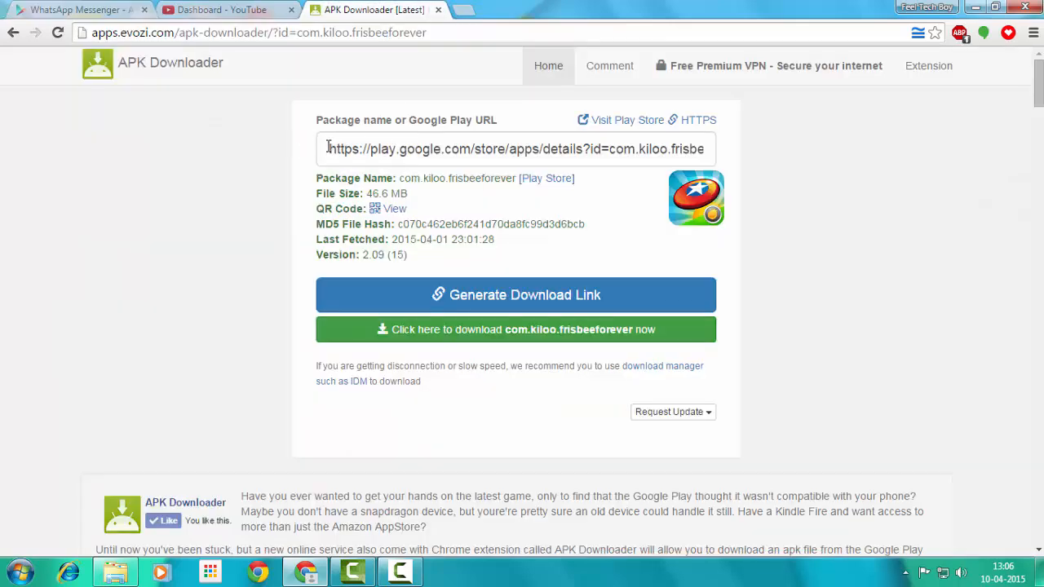
# Step: Replace the URL with the WhatsApp Play Store address and generate the com.whatsapp download link (15.9 MB, v2.12.5)
pyautogui.tripleClick(514, 149)
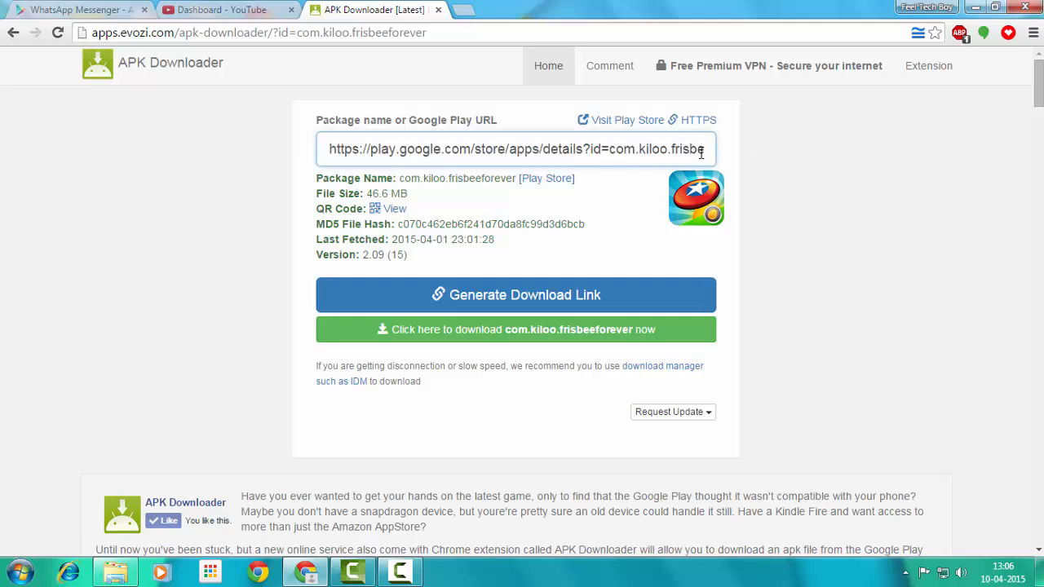
pyautogui.click(515, 149)
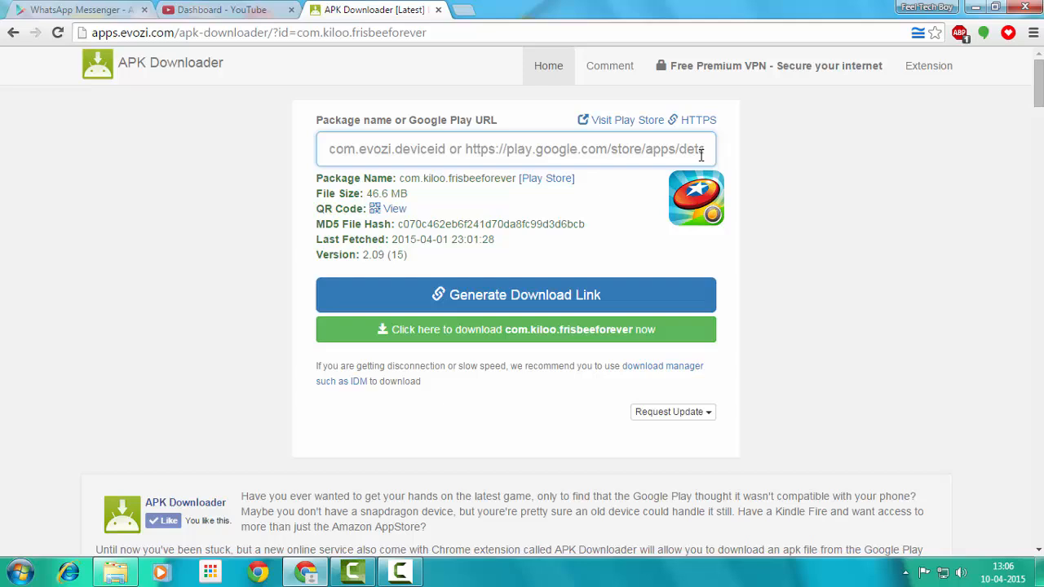
pyautogui.write('https://play.google.com/store/apps/details?id=com.whatsapp&hl=en')
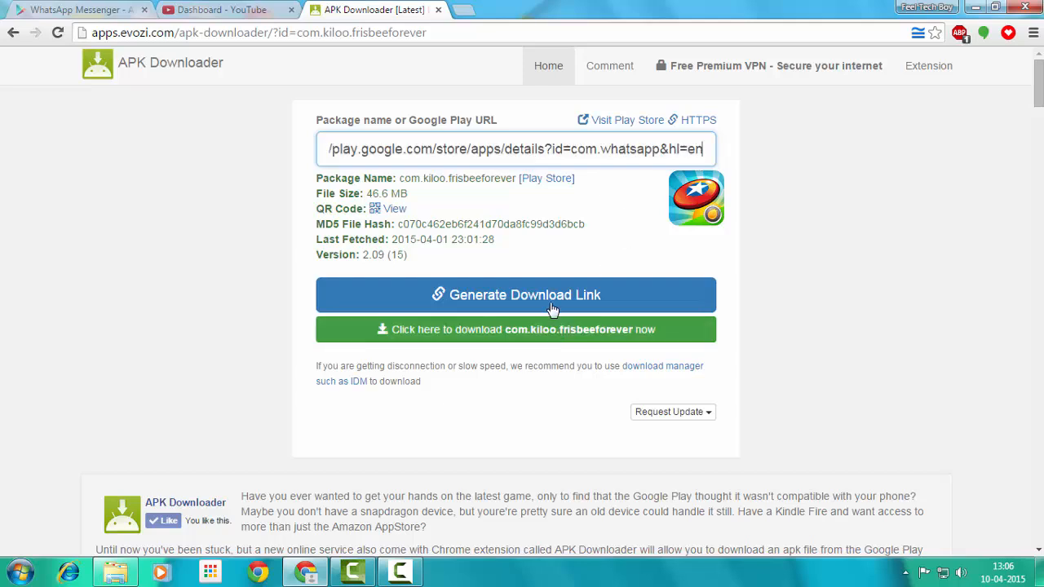
pyautogui.click(516, 293)
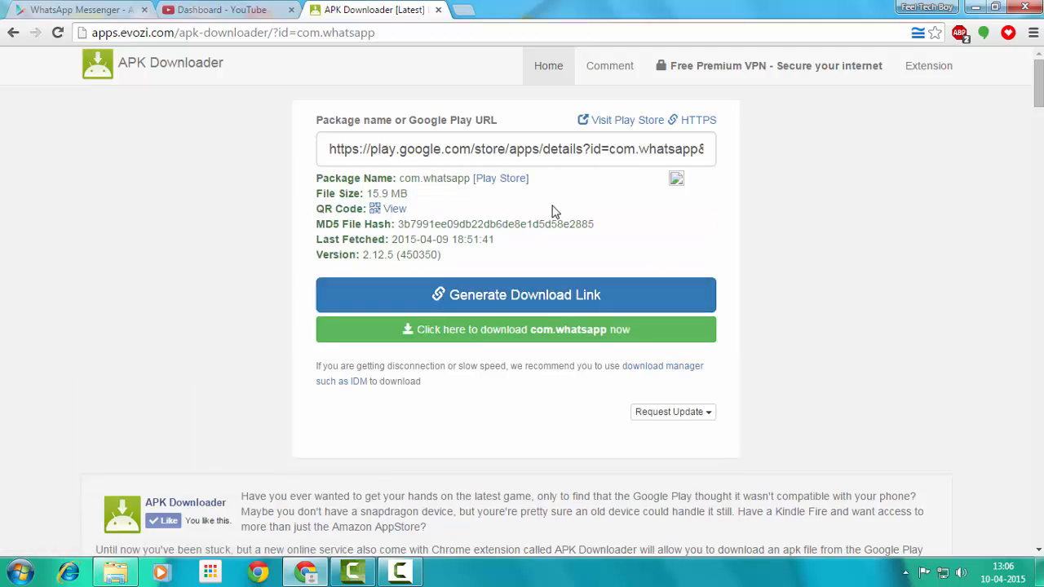
pyautogui.moveTo(698, 188)
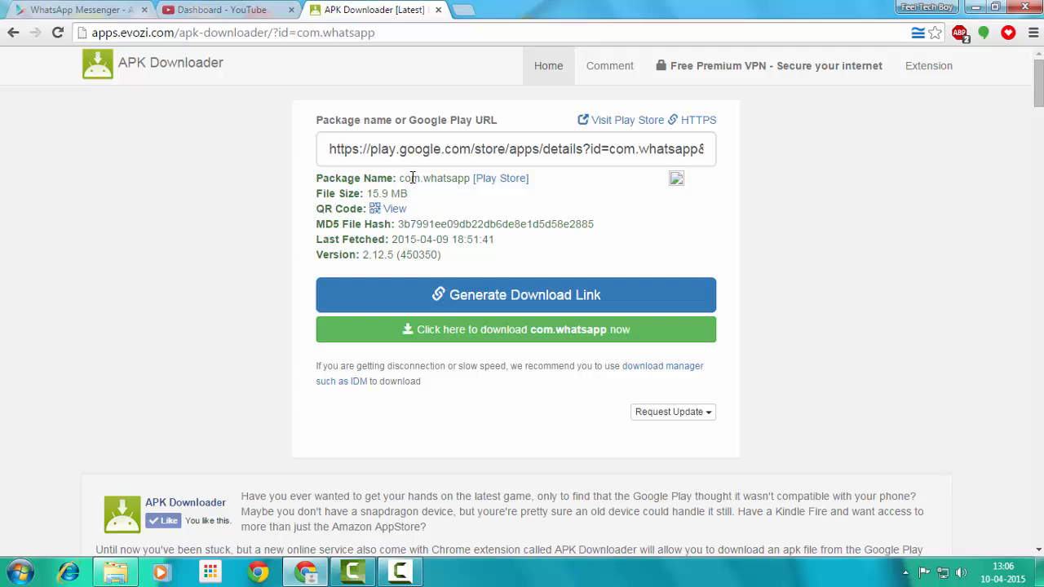
pyautogui.moveTo(498, 330)
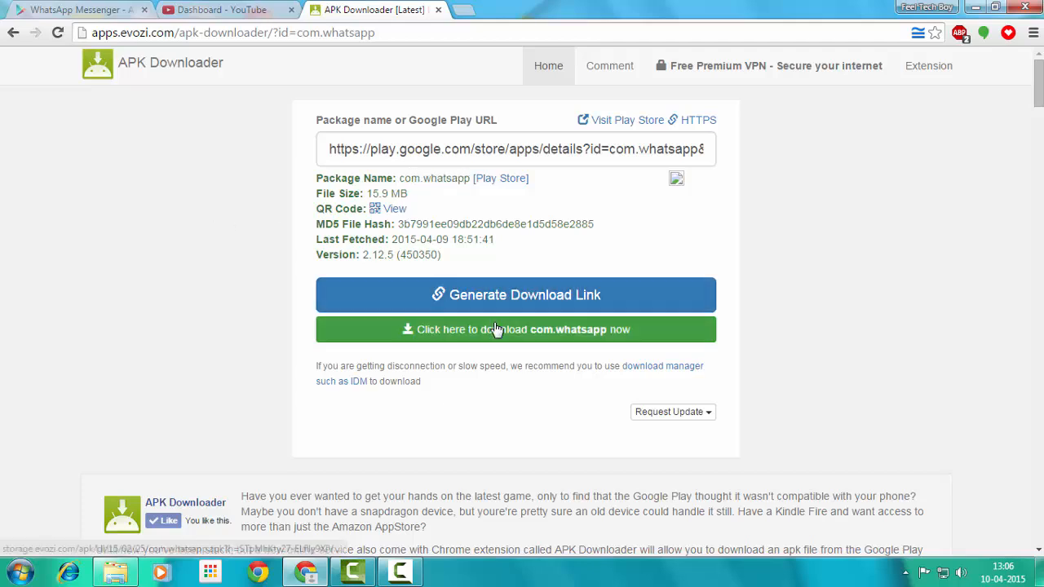
# Step: Start downloading the WhatsApp APK, then cancel the download
pyautogui.click(515, 330)
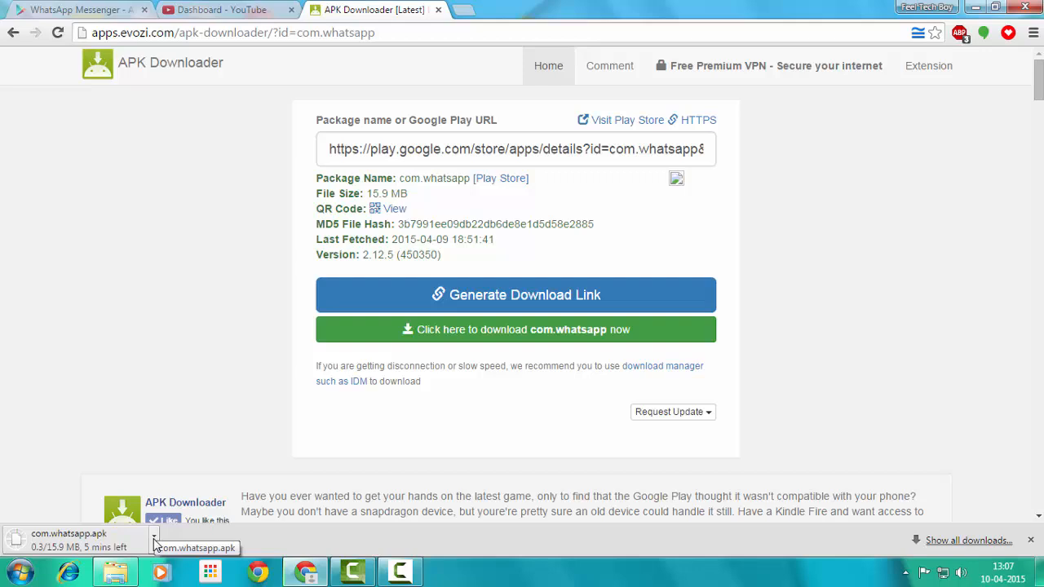
pyautogui.click(153, 537)
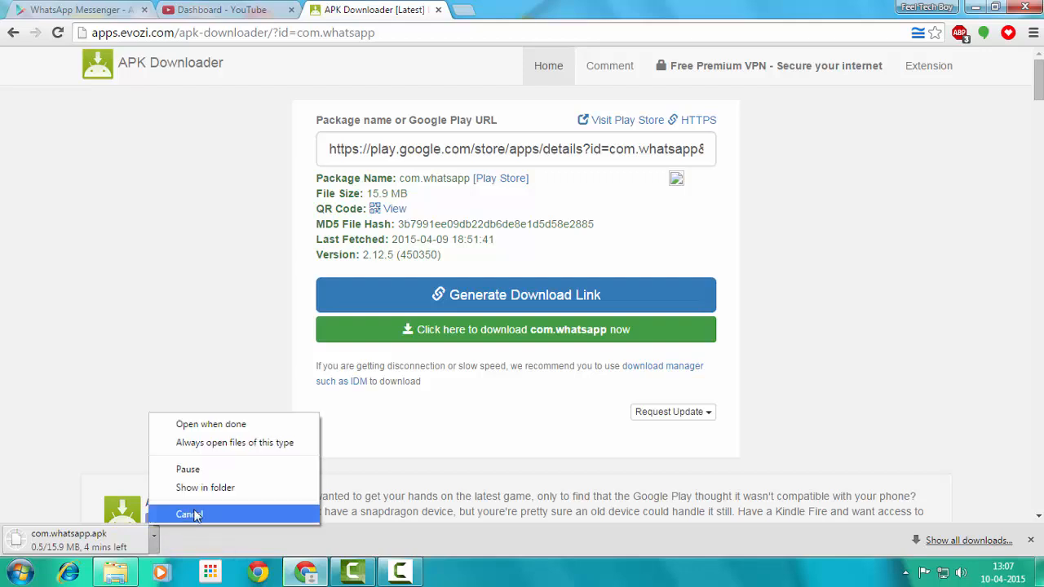
pyautogui.click(189, 513)
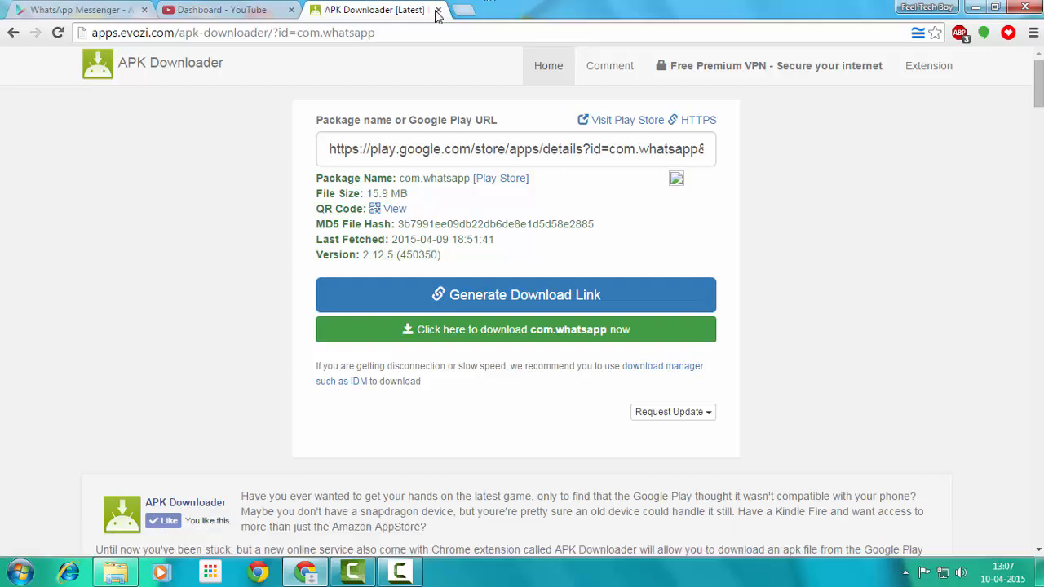
# Step: Switch to the YouTube Creator Studio dashboard tab, closing the APK Downloader tab
pyautogui.click(437, 9)
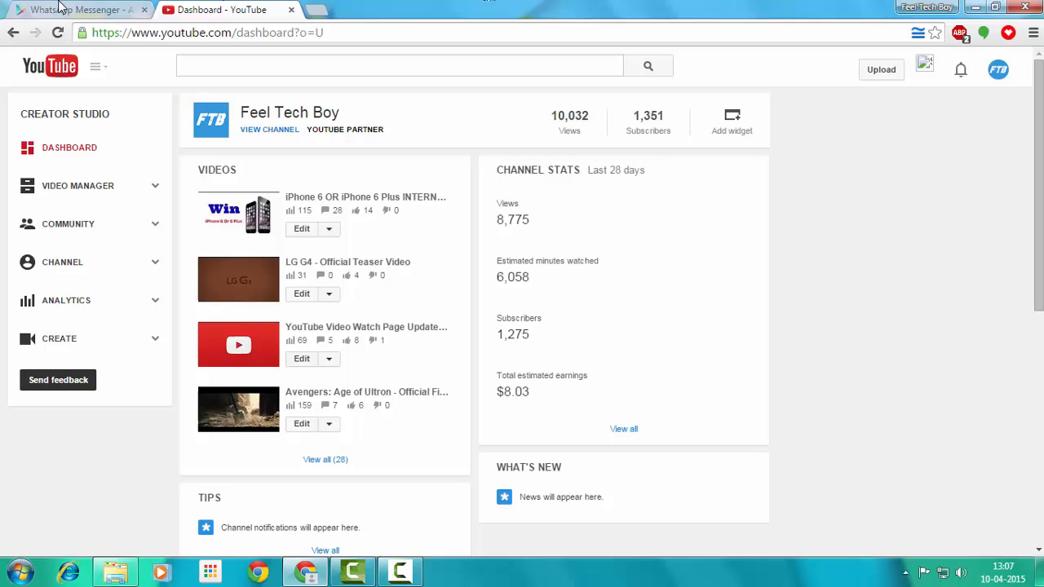
pyautogui.click(57, 33)
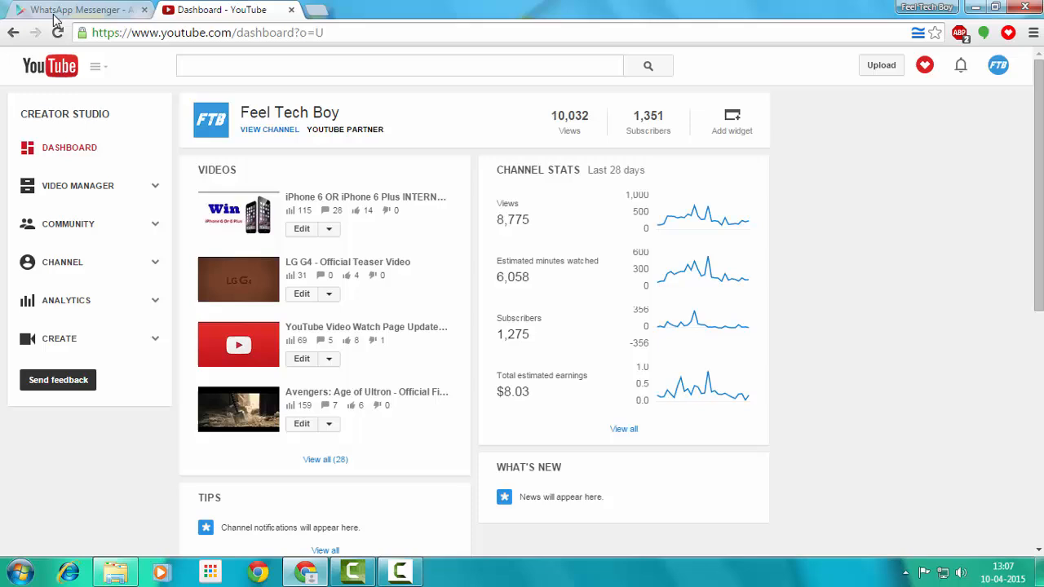
pyautogui.moveTo(881, 204)
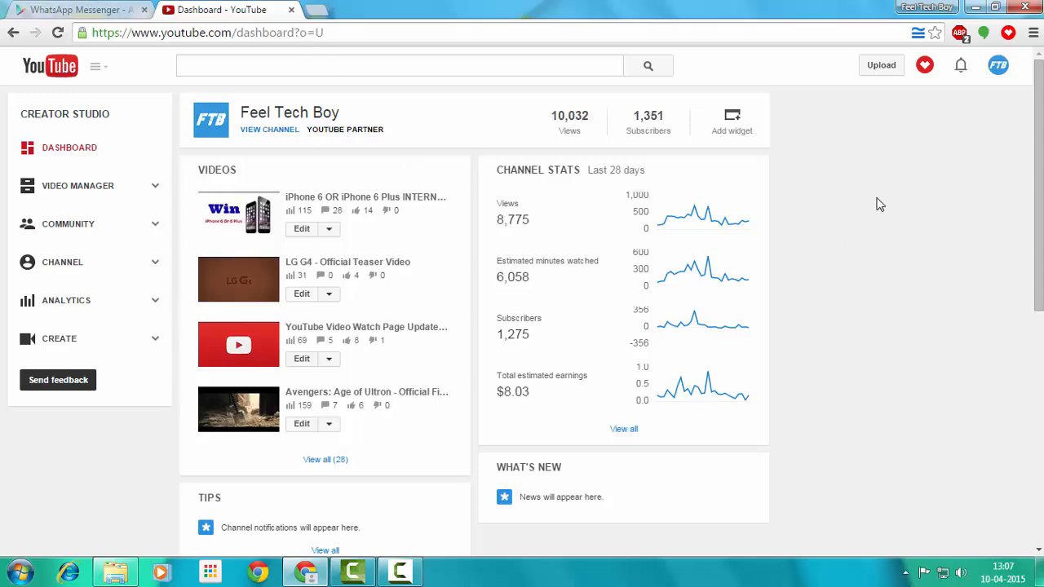